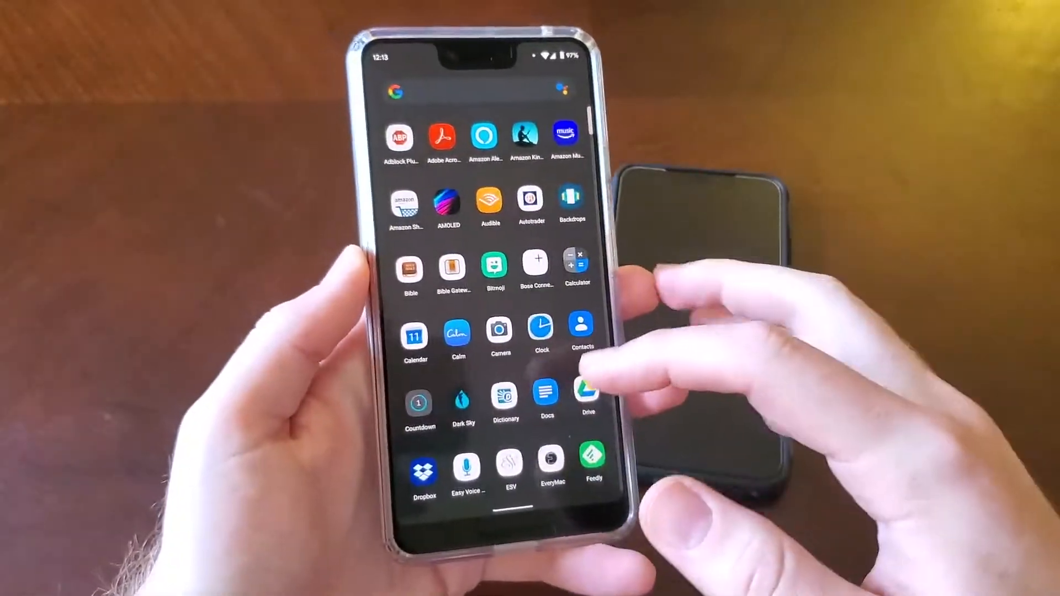
Step: Bring up the Pixel app drawer and browse the alphabetical grid of installed apps
scroll(up, 3)
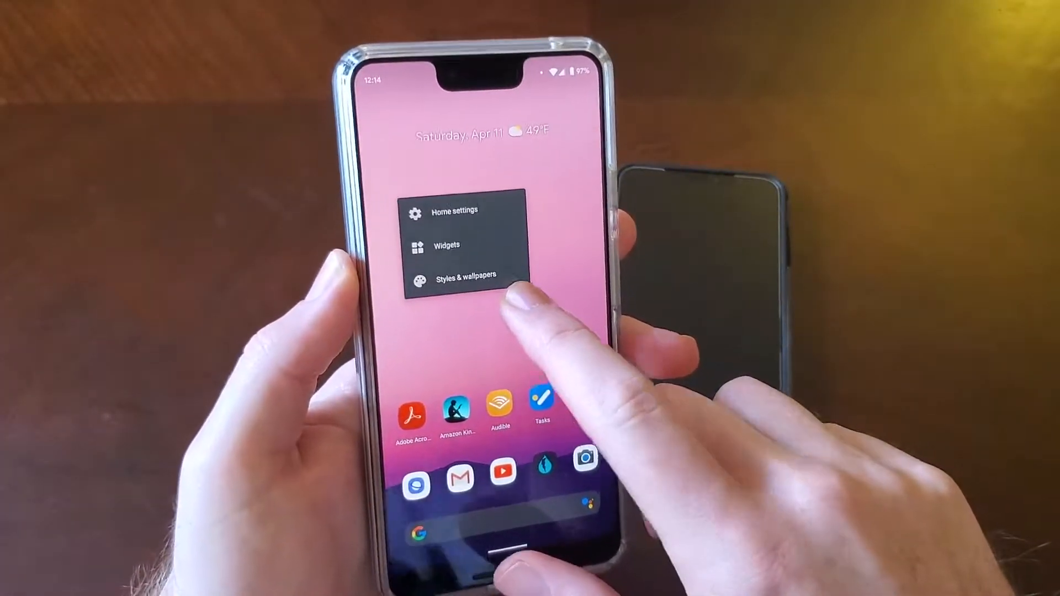
click(454, 211)
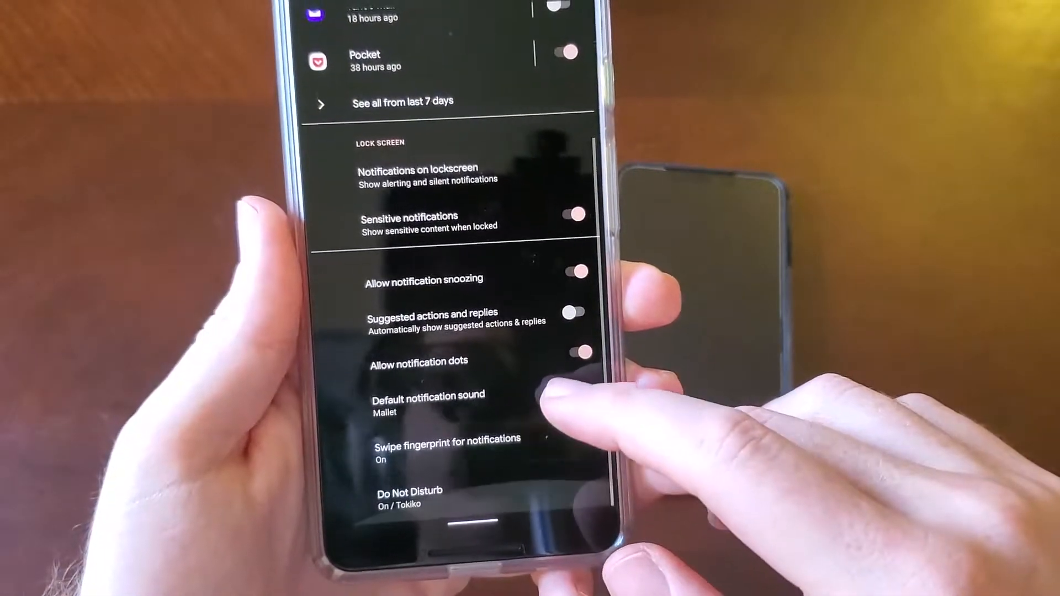
scroll(up, 3)
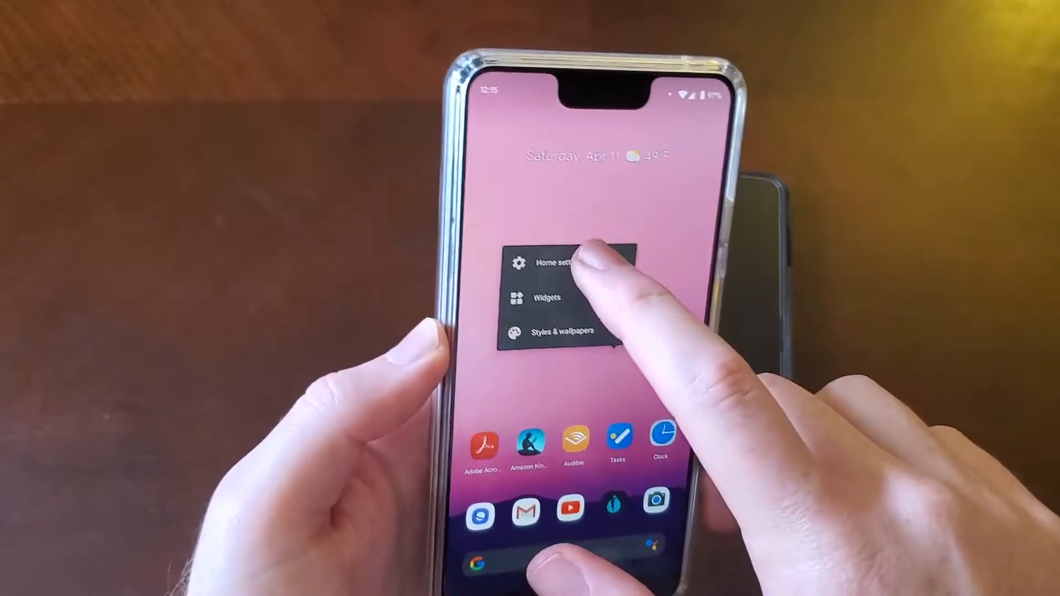
Step: Enter Home settings from the Pixel Launcher long-press menu
click(554, 264)
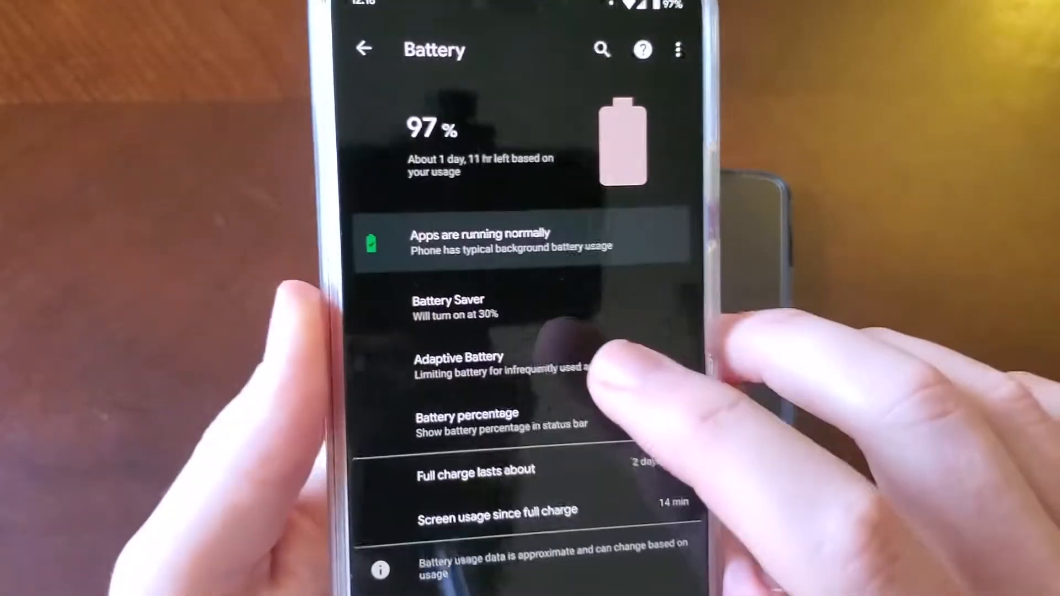
Step: Return to Settings, visit Display > Dark theme and Adaptive brightness, ending back on the Display list
click(447, 306)
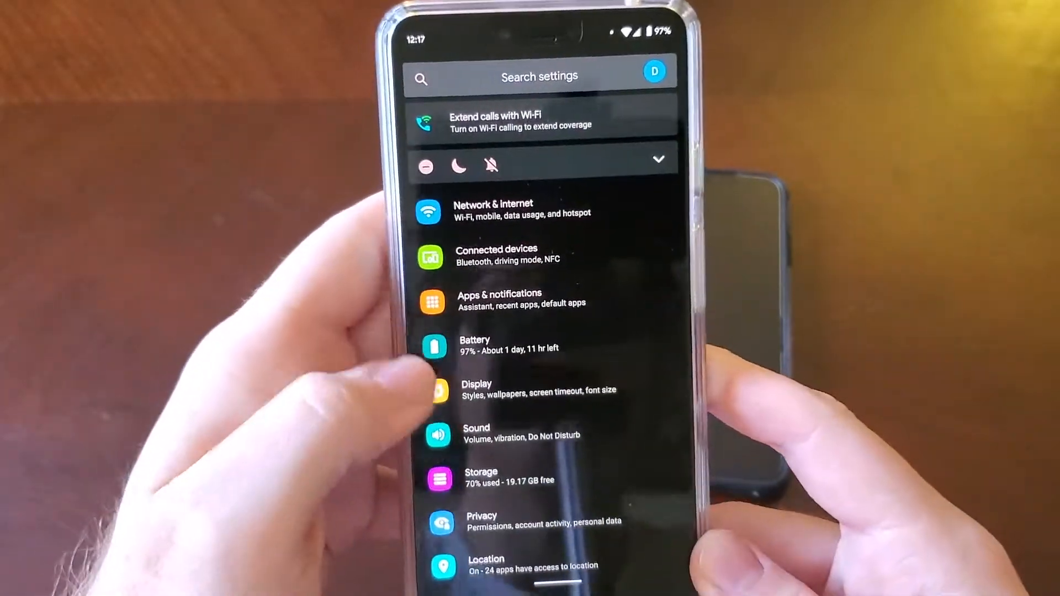
click(476, 389)
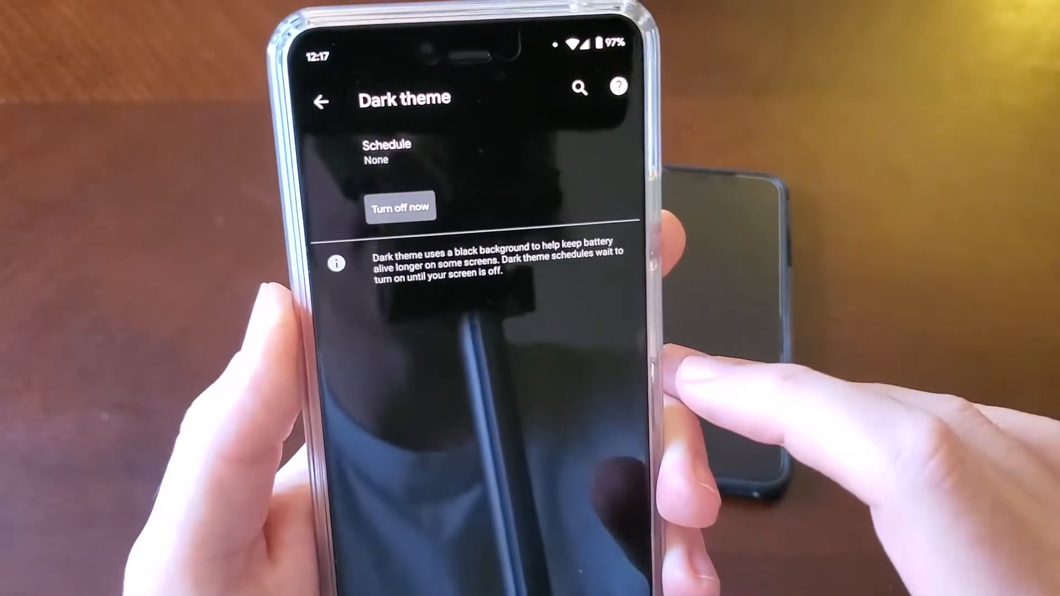
click(321, 100)
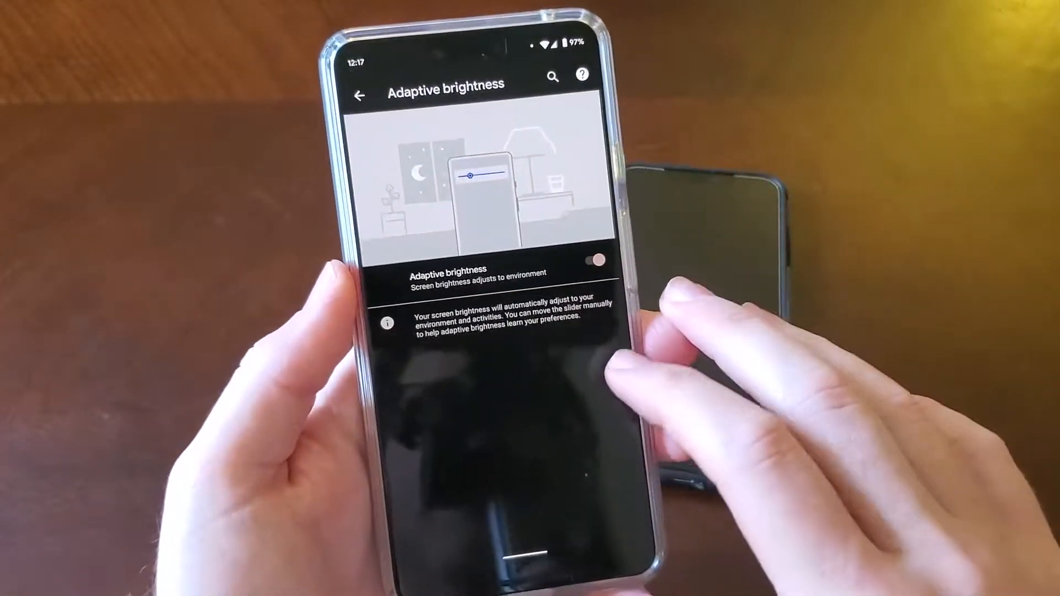
click(360, 94)
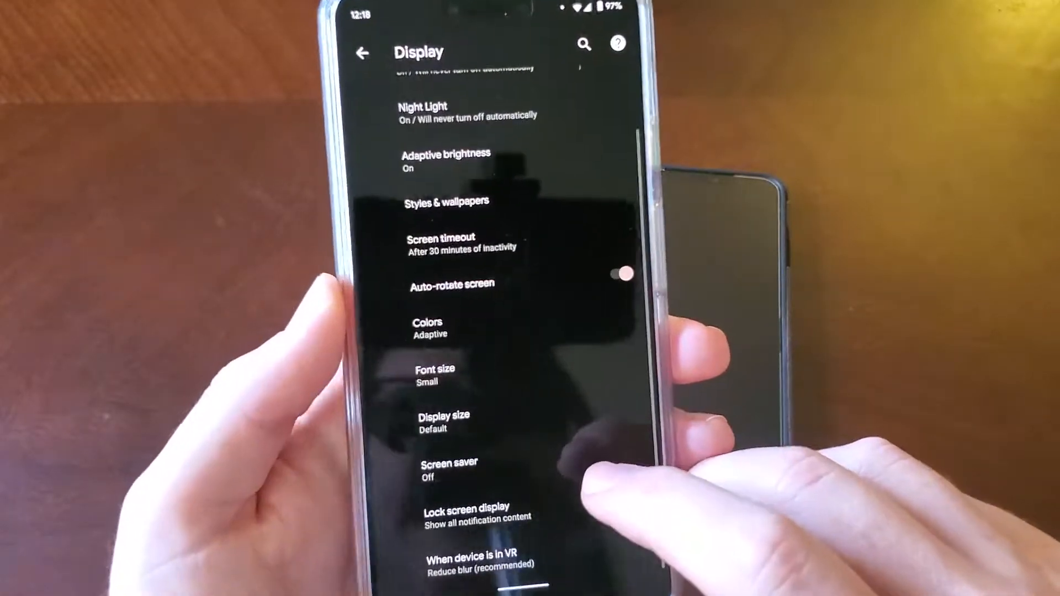
Step: From Display settings, bring up the Display size preview set to Default
click(428, 328)
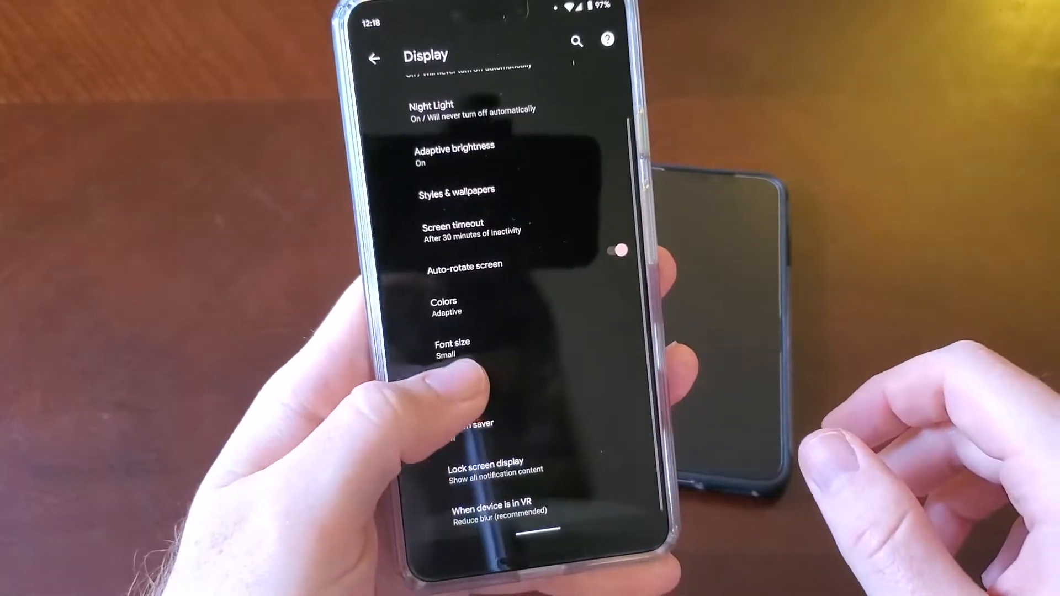
click(453, 348)
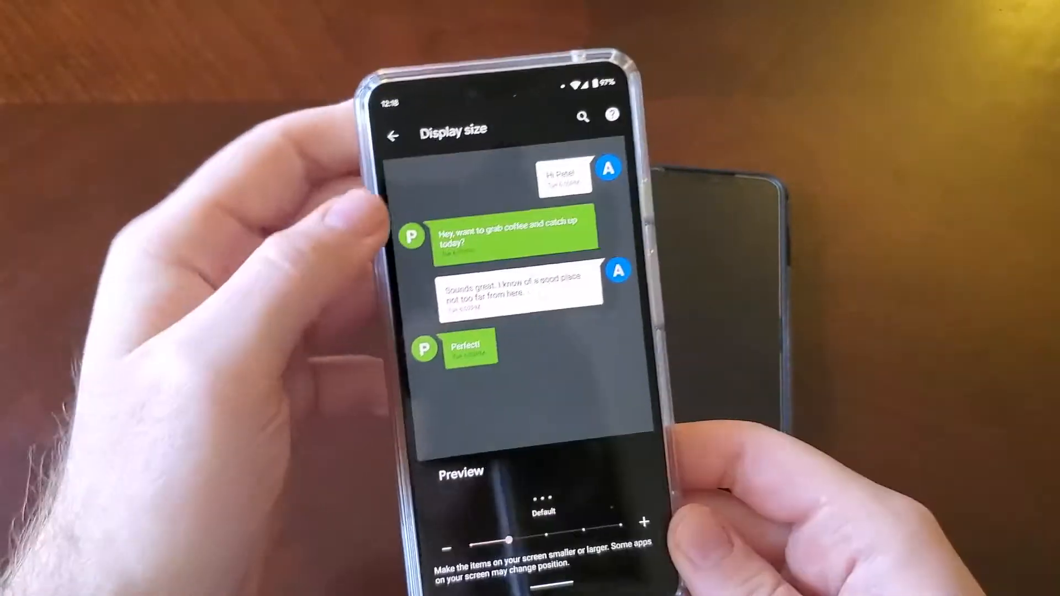
Step: Leave Display size, view Screen saver (Clock, starting Never) and return to the main Settings list
click(390, 136)
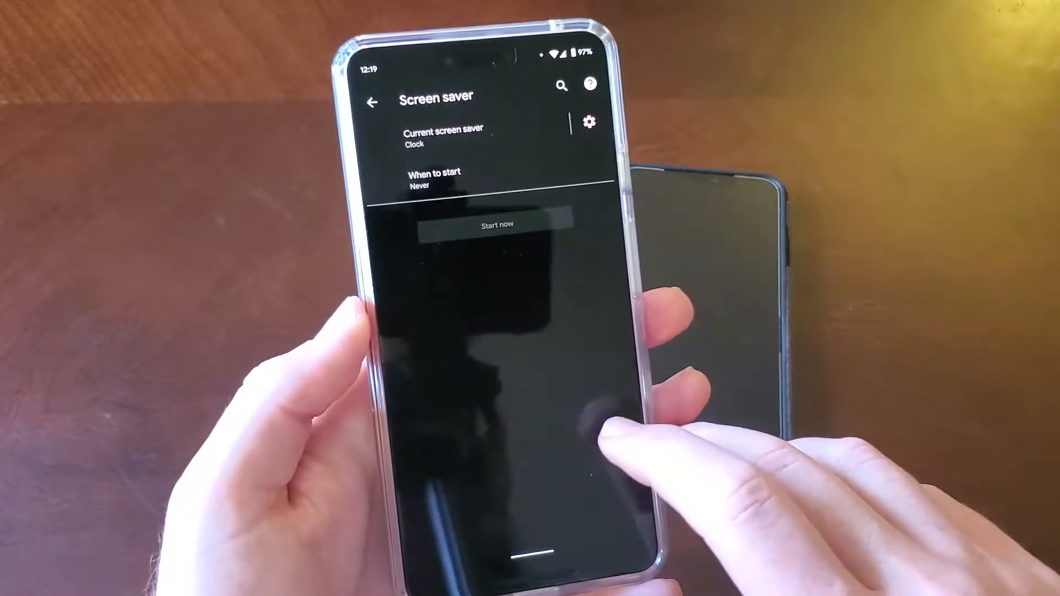
click(370, 100)
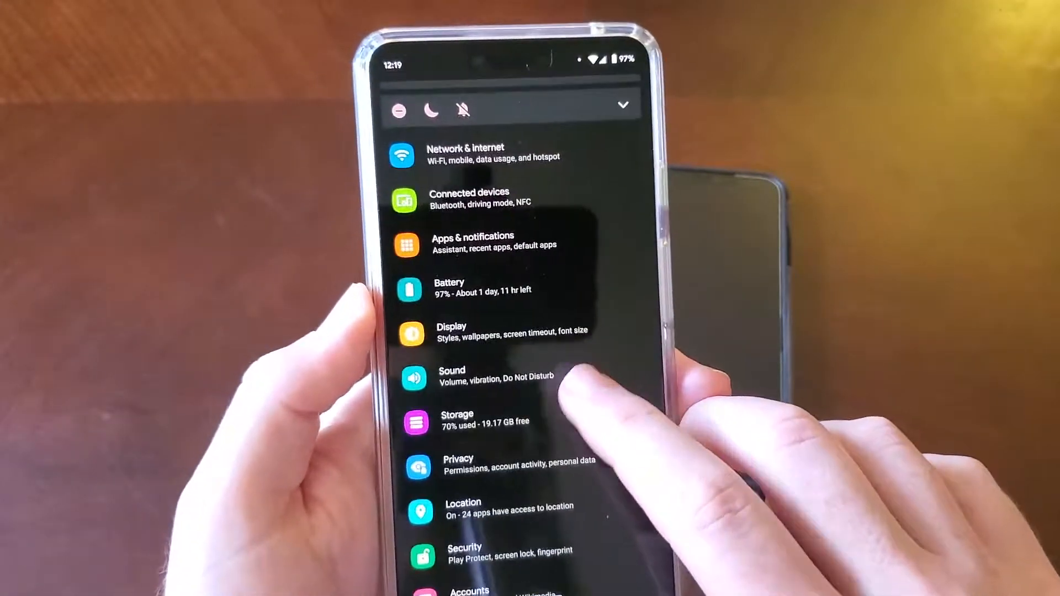
Step: Review the Sound settings, then Storage showing 44.83 GB of 64 GB used, and go back
click(473, 376)
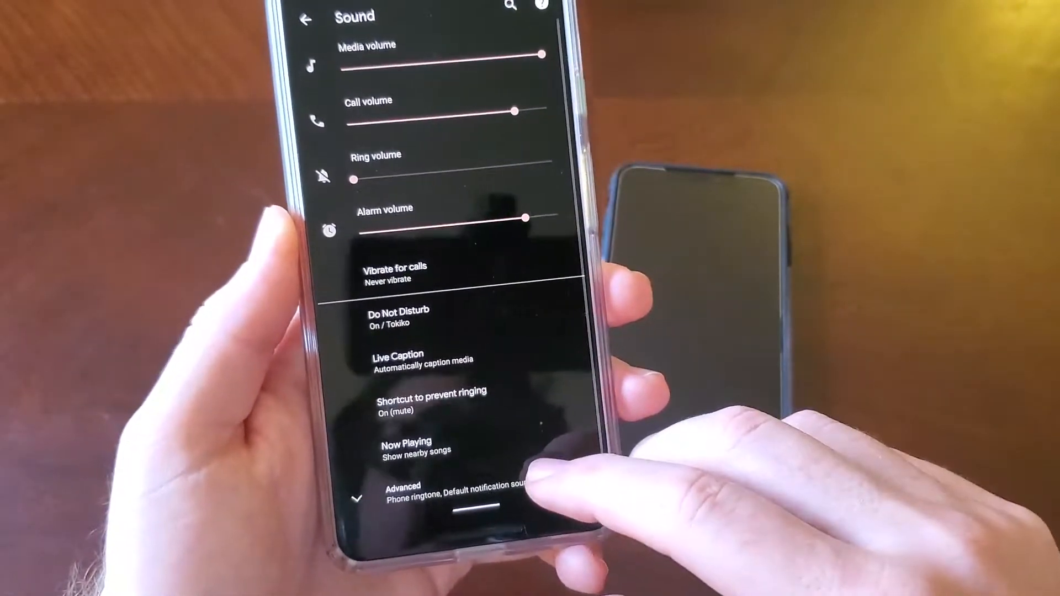
scroll(down, 3)
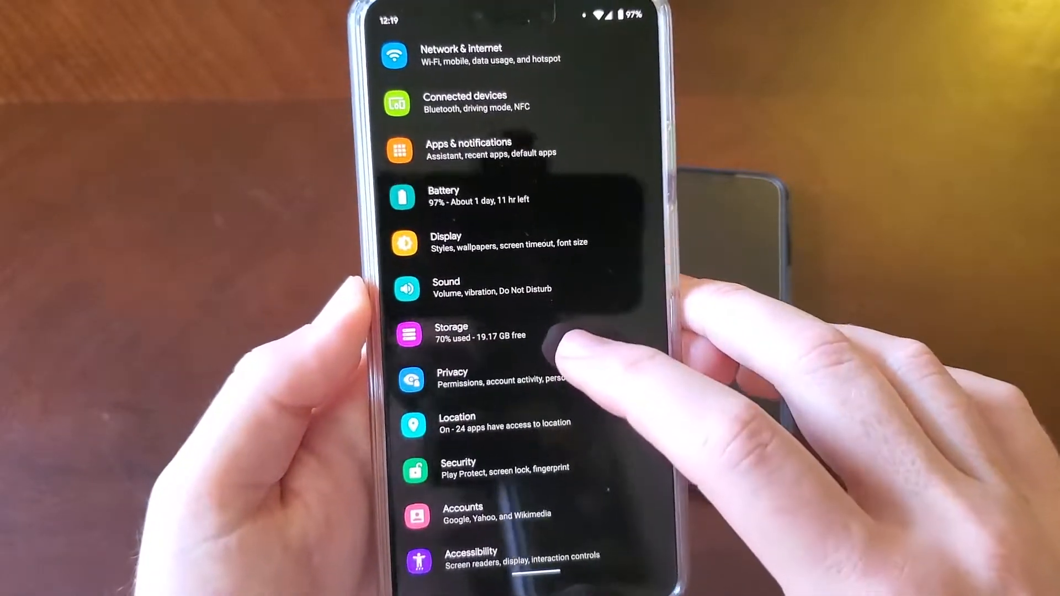
click(450, 331)
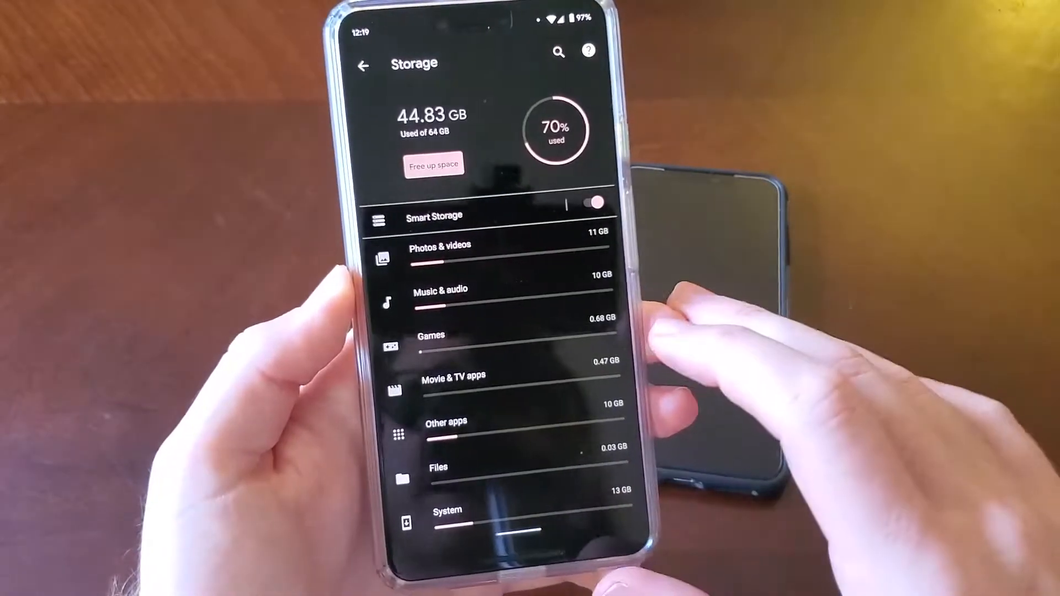
click(363, 65)
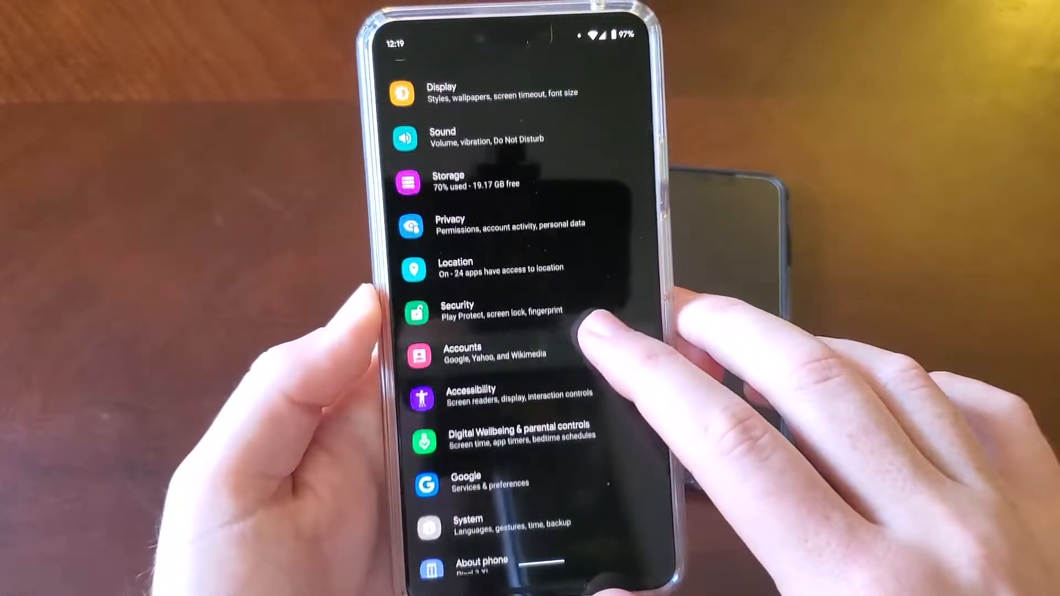
Step: Browse through the Accessibility settings and return to the main list
scroll(up, 3)
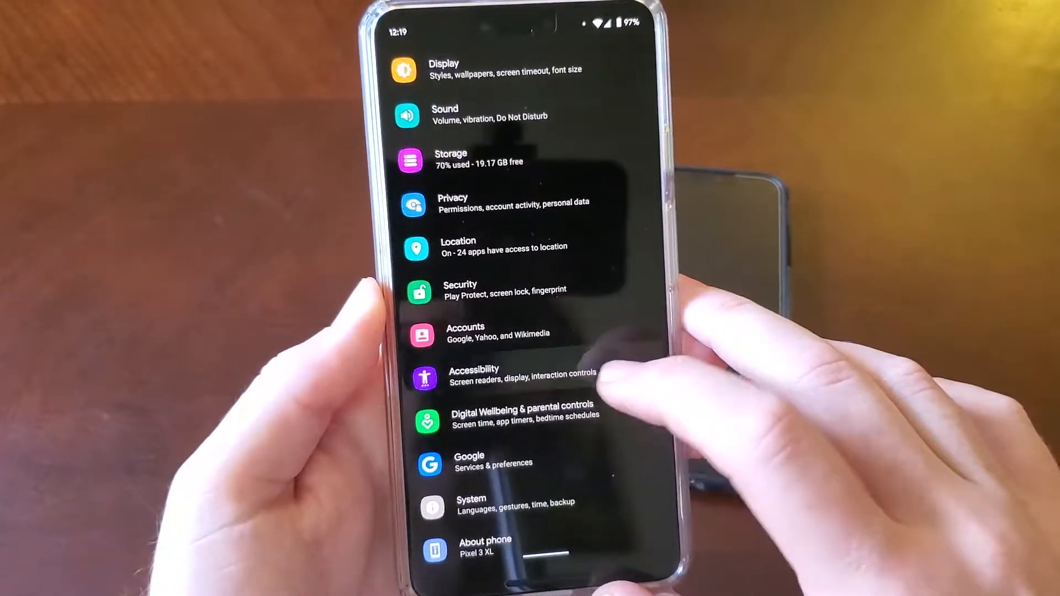
click(473, 375)
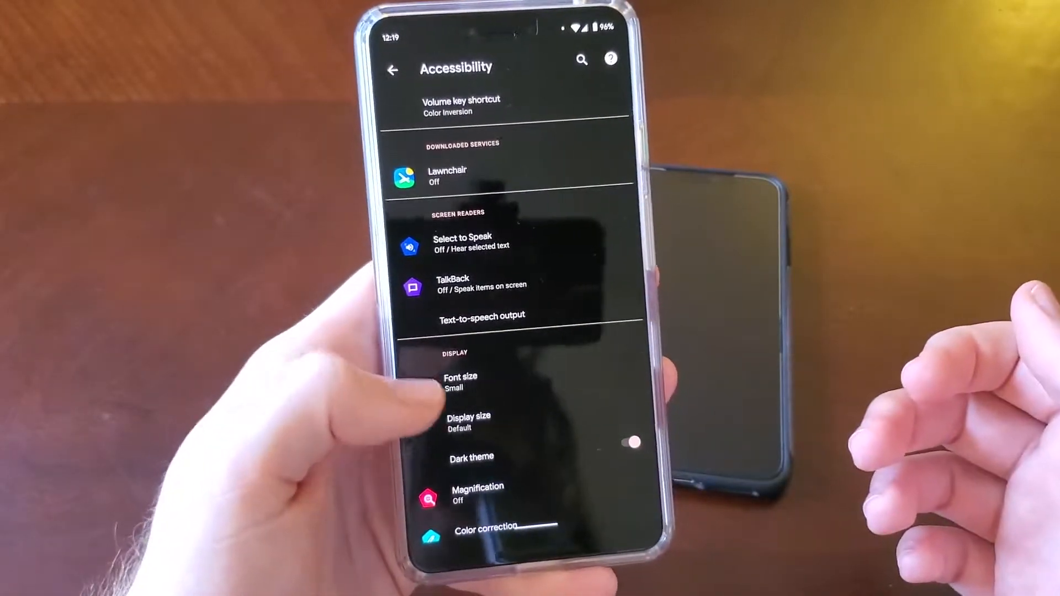
scroll(down, 3)
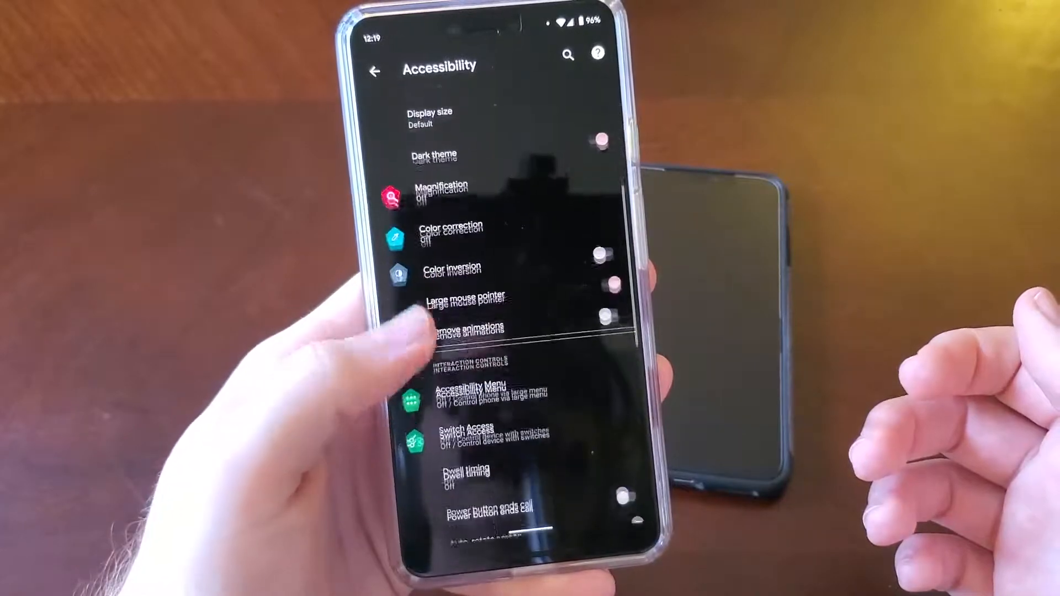
scroll(down, 3)
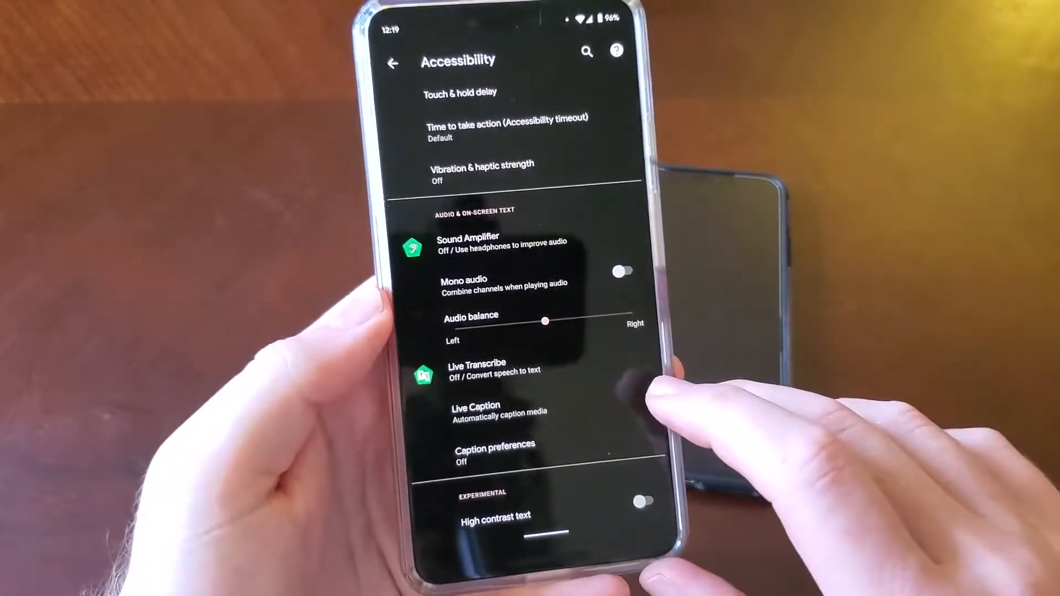
click(391, 62)
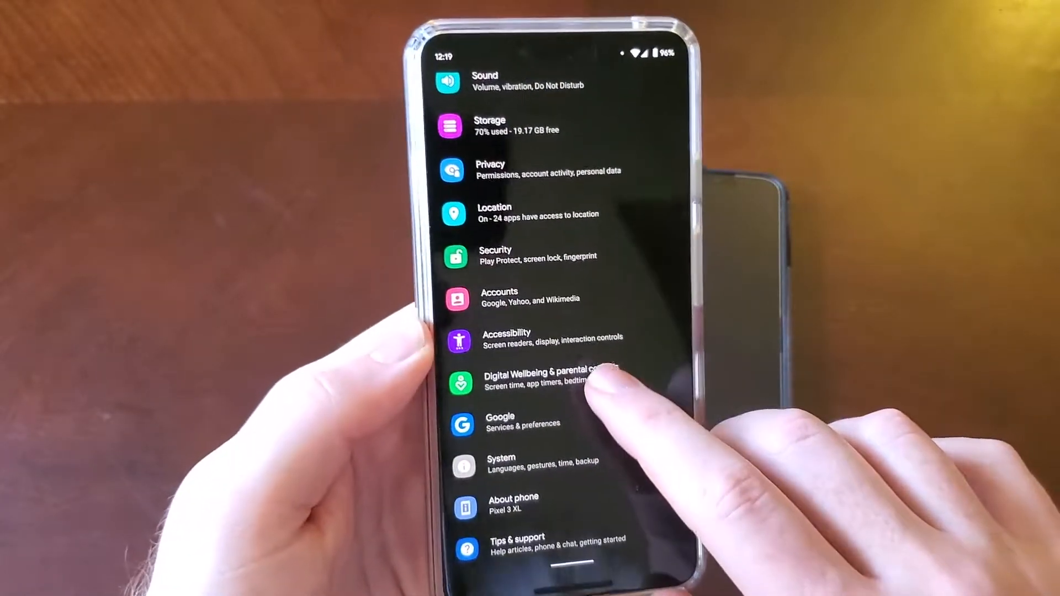
Step: View Digital Wellbeing & parental controls, then return to and scroll the main Settings list
click(534, 378)
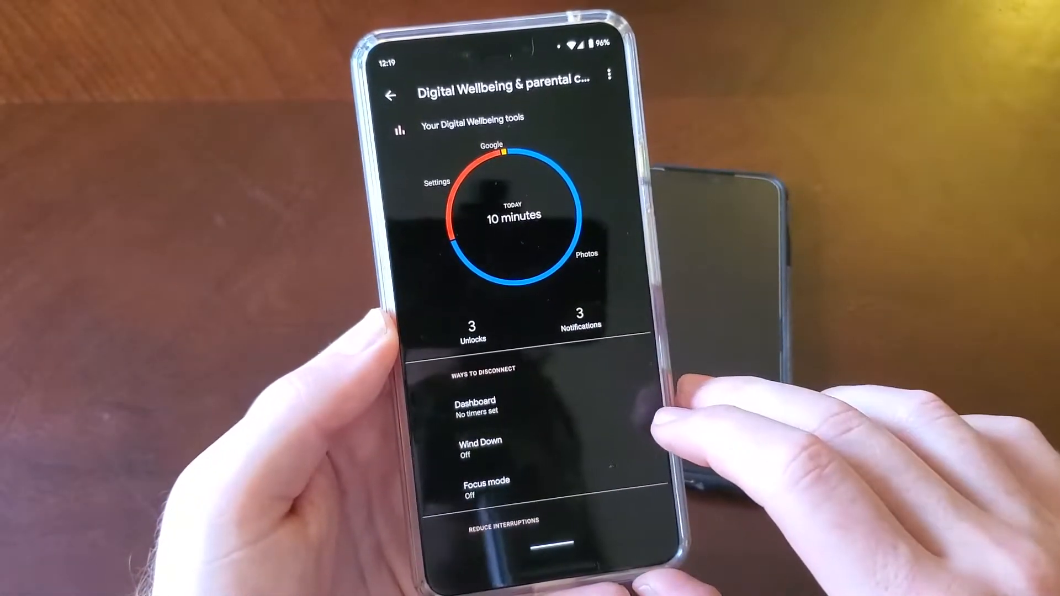
click(390, 95)
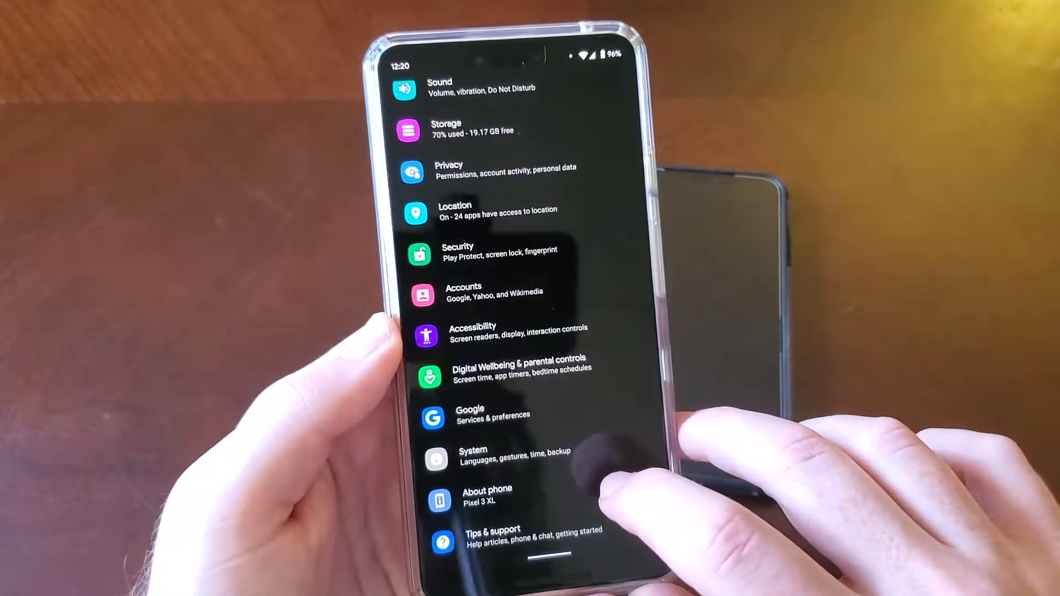
scroll(down, 3)
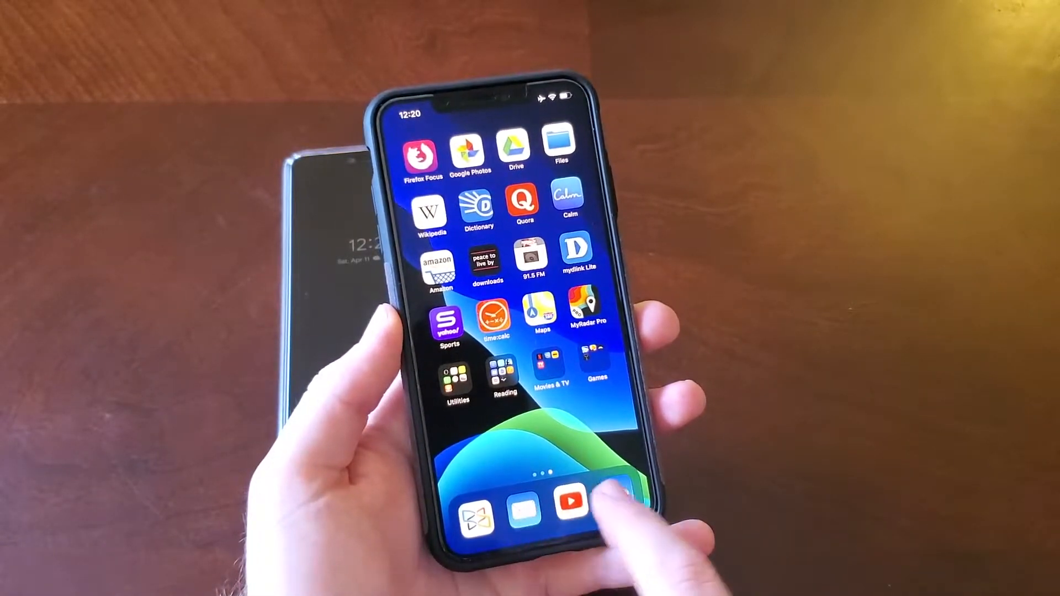
Step: Swipe between iPhone home screen pages to the one with Calendar, Photos and Settings
scroll(left, 3)
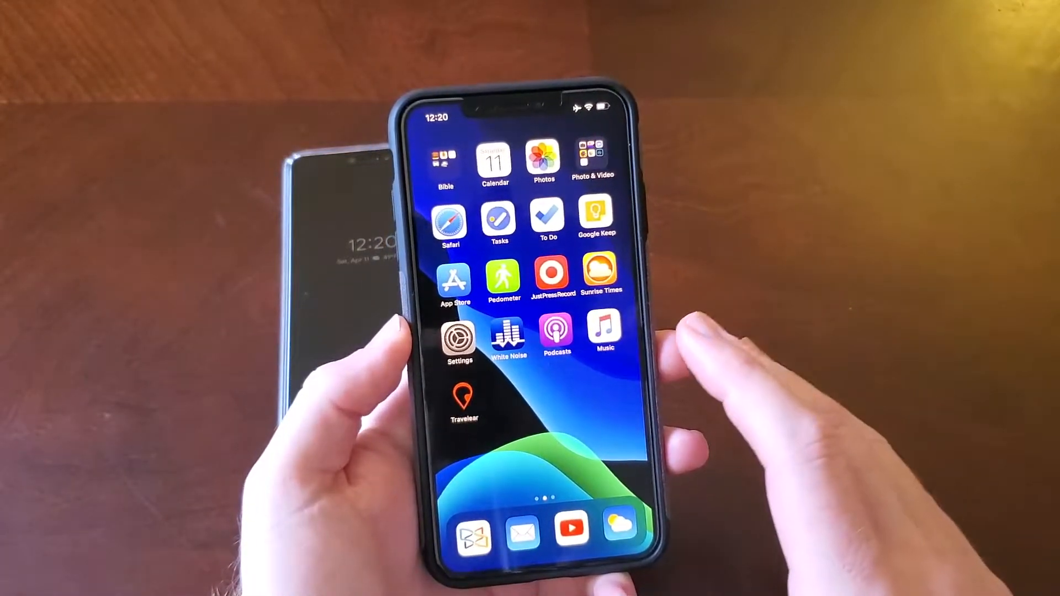
scroll(right, 3)
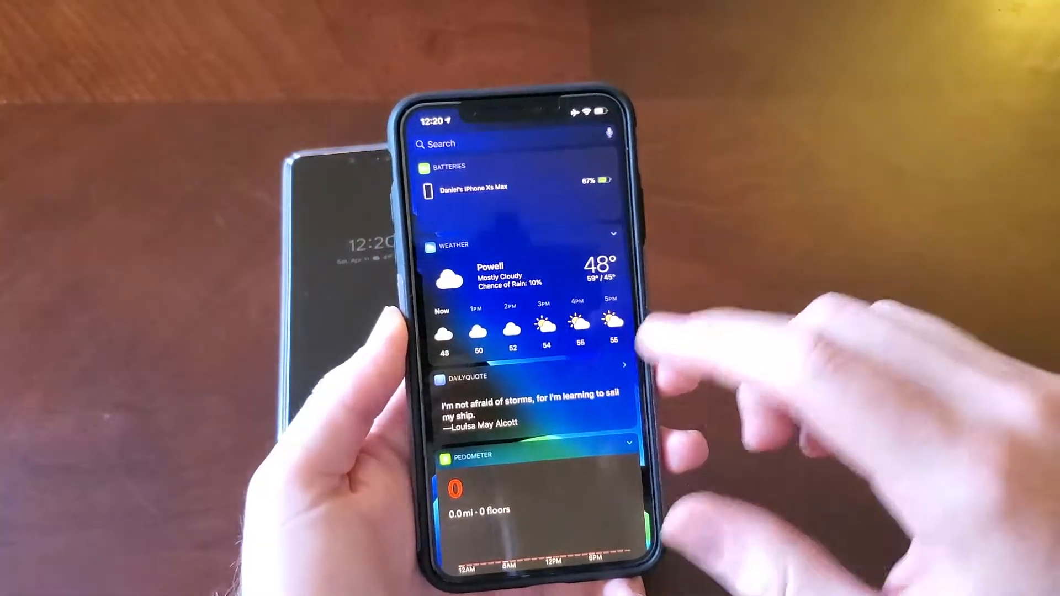
Step: Scroll the Today view through Weather, Widget Calendar, Sports and Shortcuts widgets and back up
scroll(down, 3)
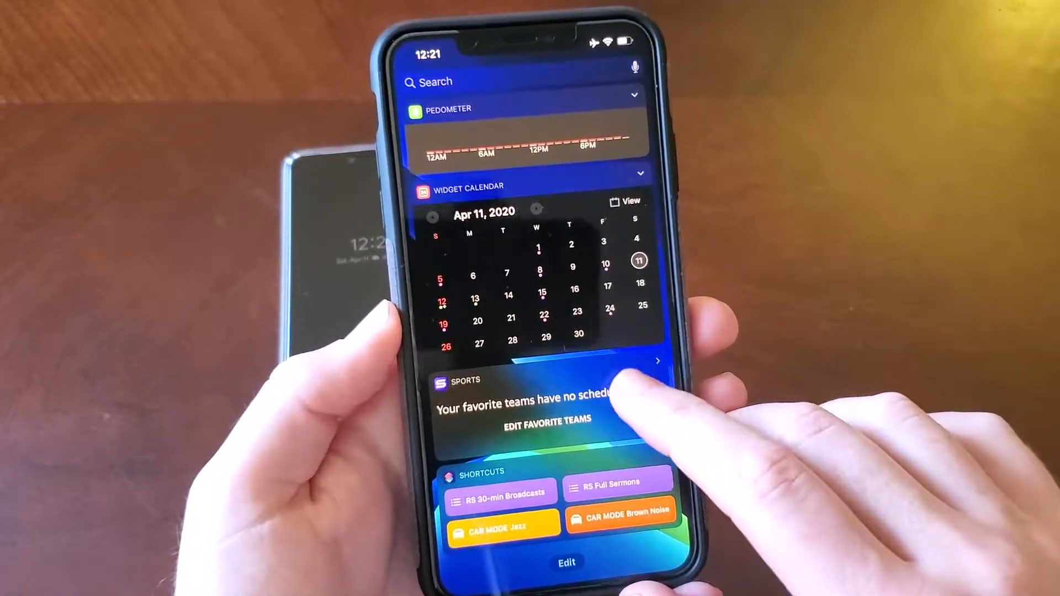
scroll(up, 3)
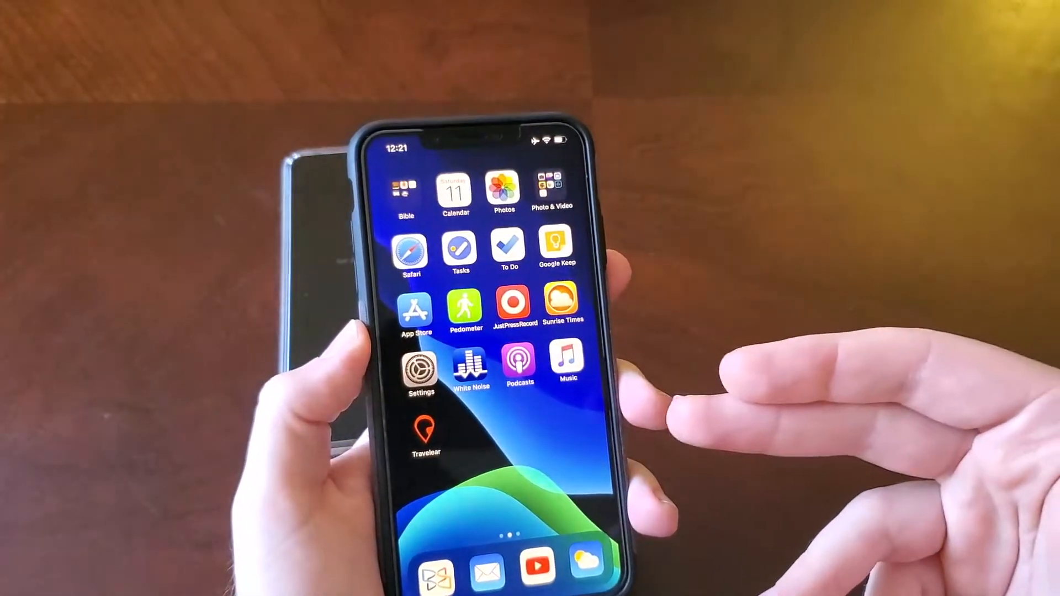
Step: Swipe left from Today View back to the home screen page holding the Settings app
scroll(left, 3)
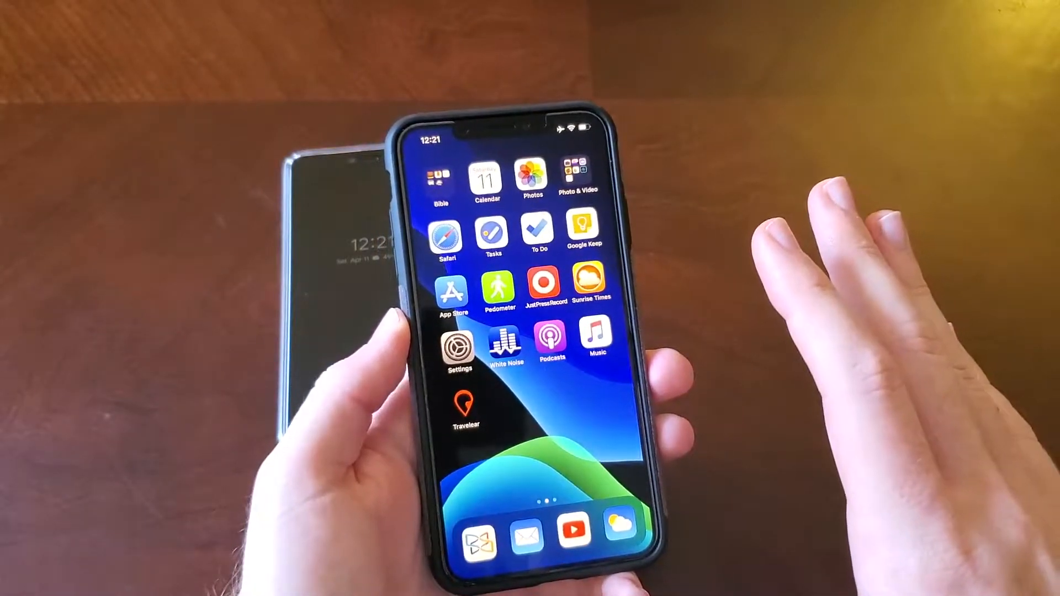
scroll(left, 3)
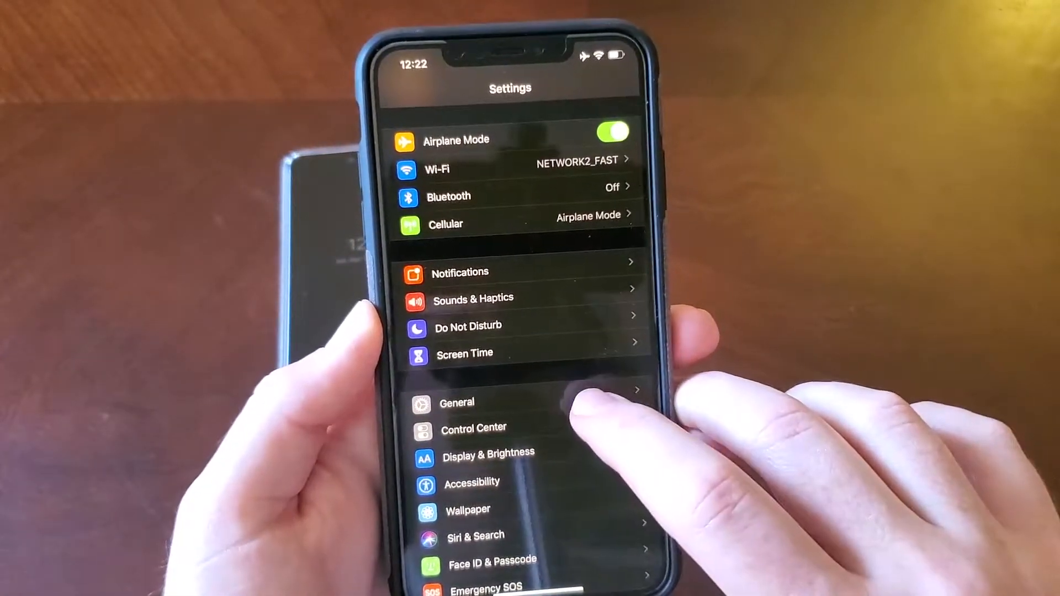
Step: Browse General and iPhone Storage (Photos at 21.78 GB), then return to the main Settings list
click(457, 402)
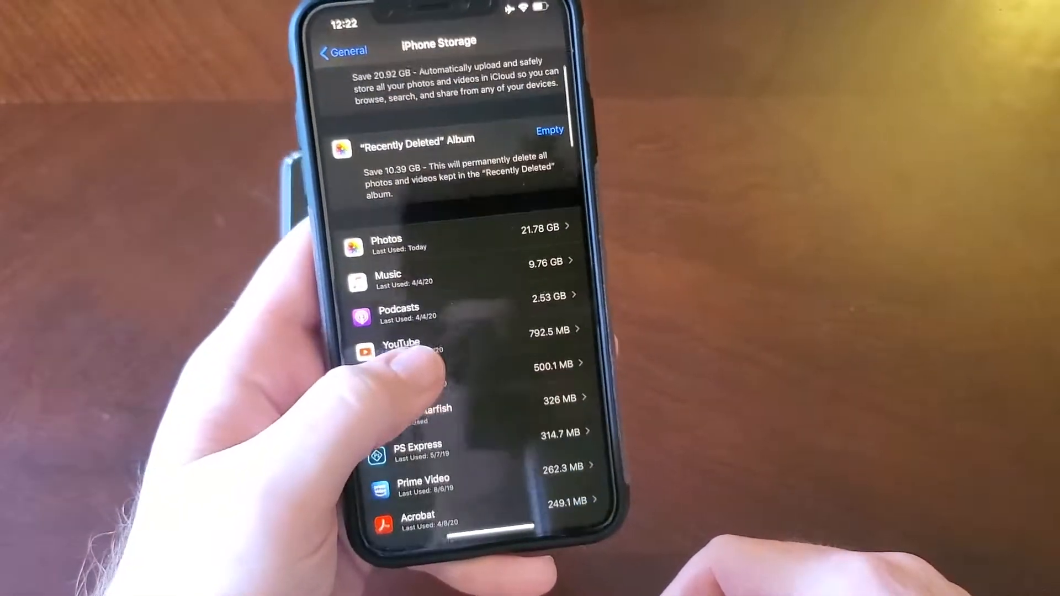
scroll(down, 3)
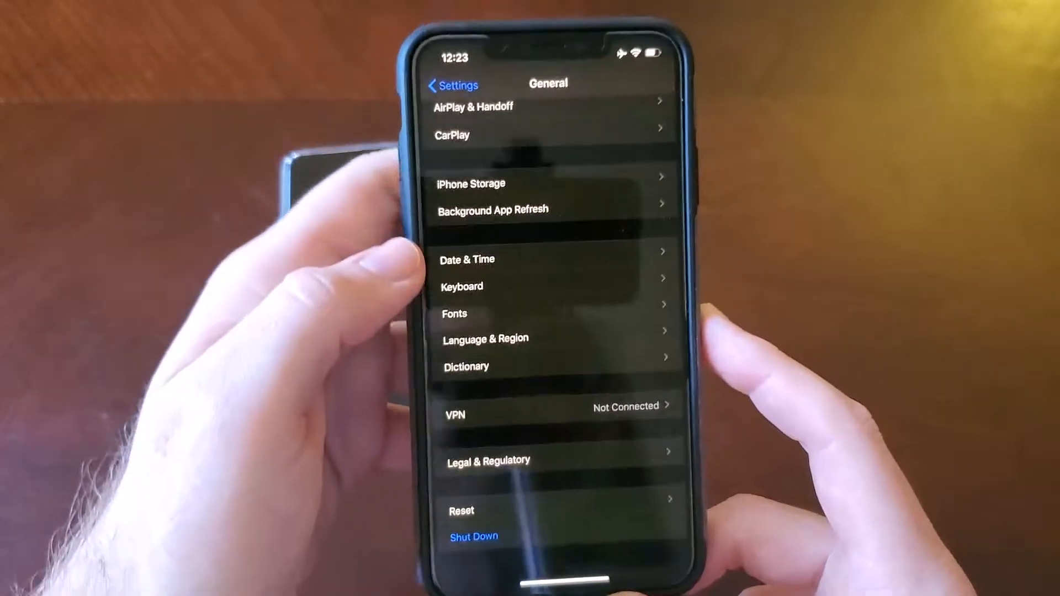
click(451, 85)
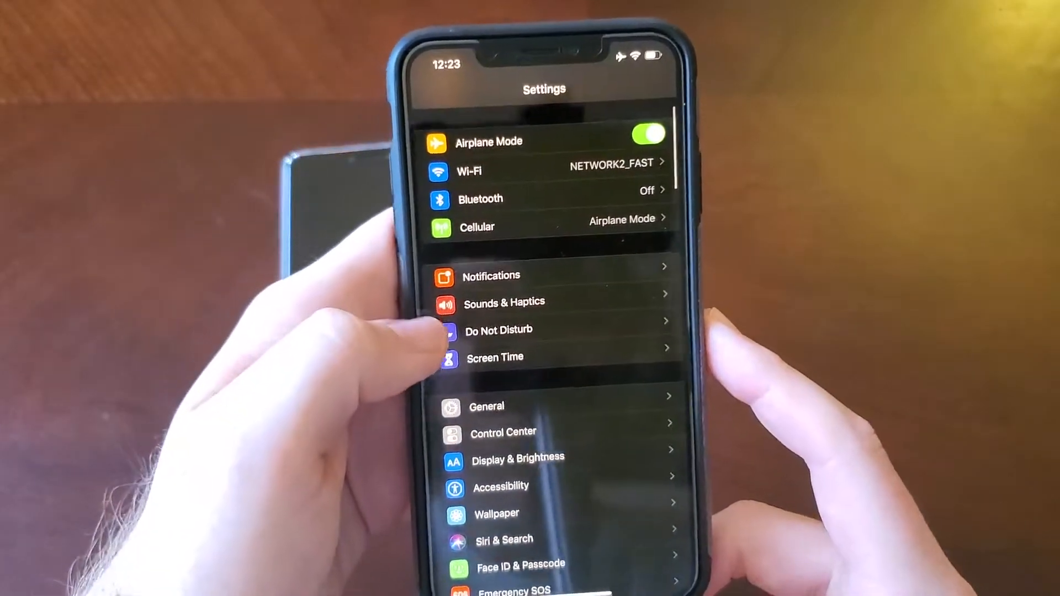
Step: View the Screen Time usage summary, then go to Sounds & Haptics
scroll(up, 3)
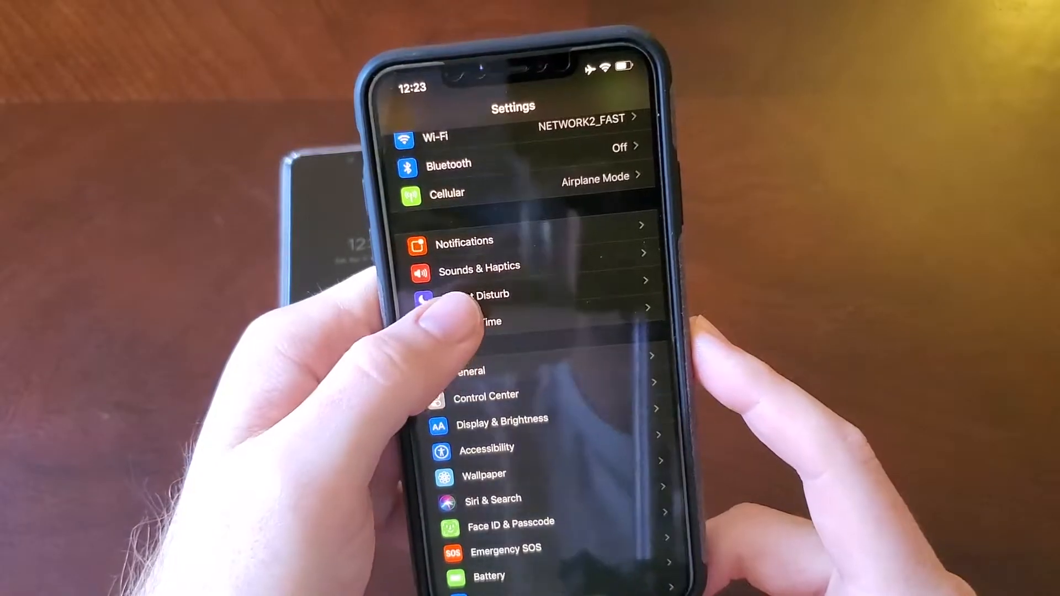
click(480, 321)
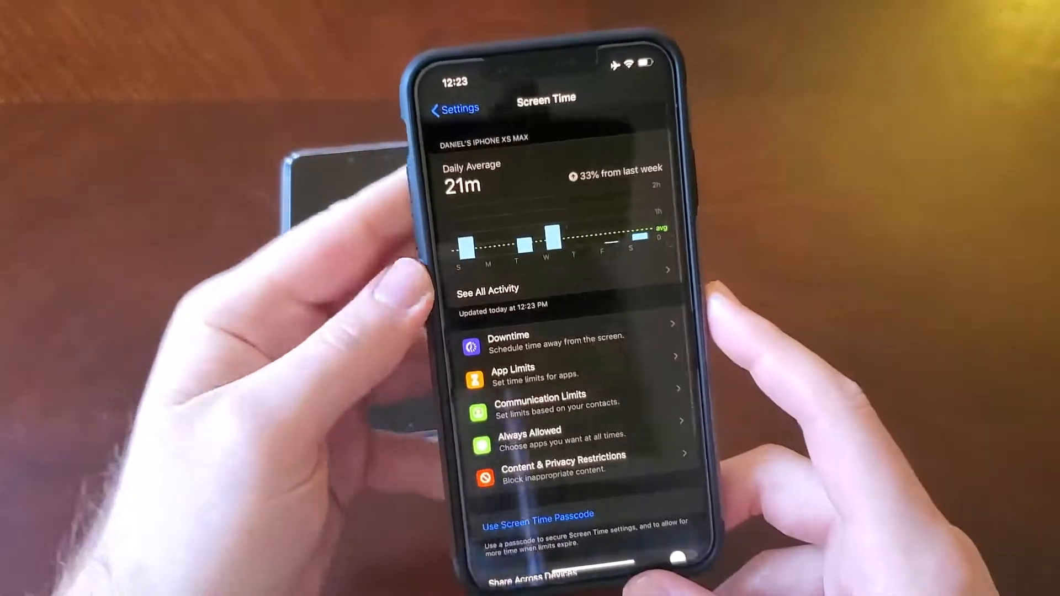
click(453, 109)
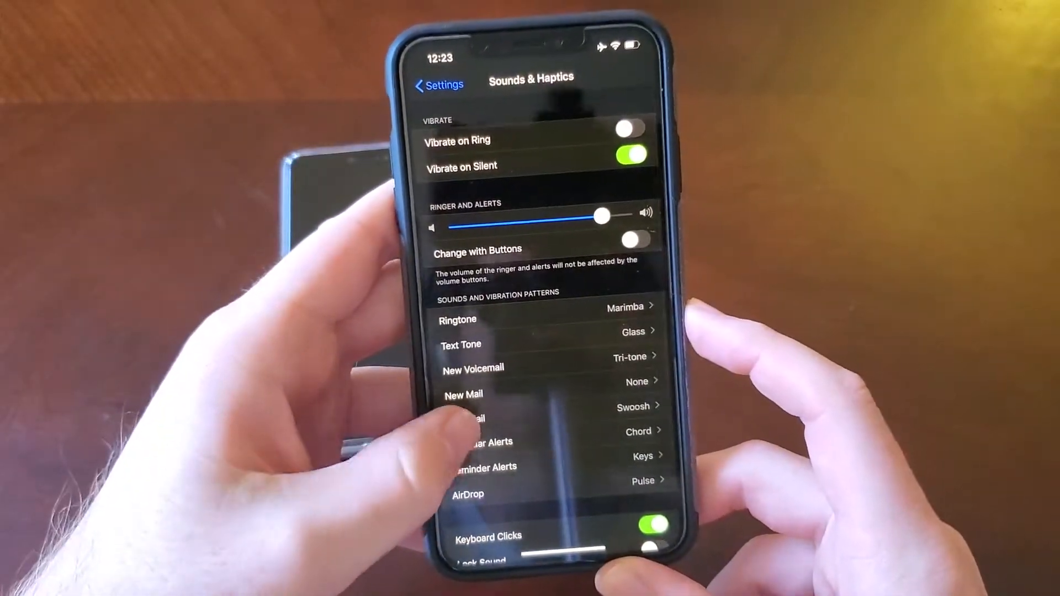
Step: Scroll through the sound patterns and leave Sounds & Haptics
scroll(down, 3)
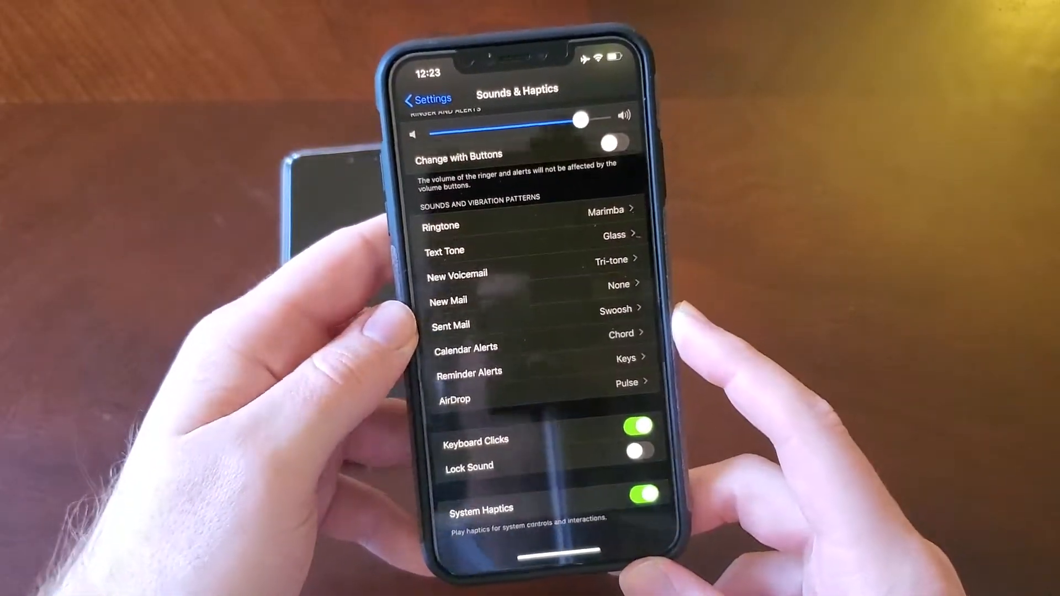
scroll(down, 3)
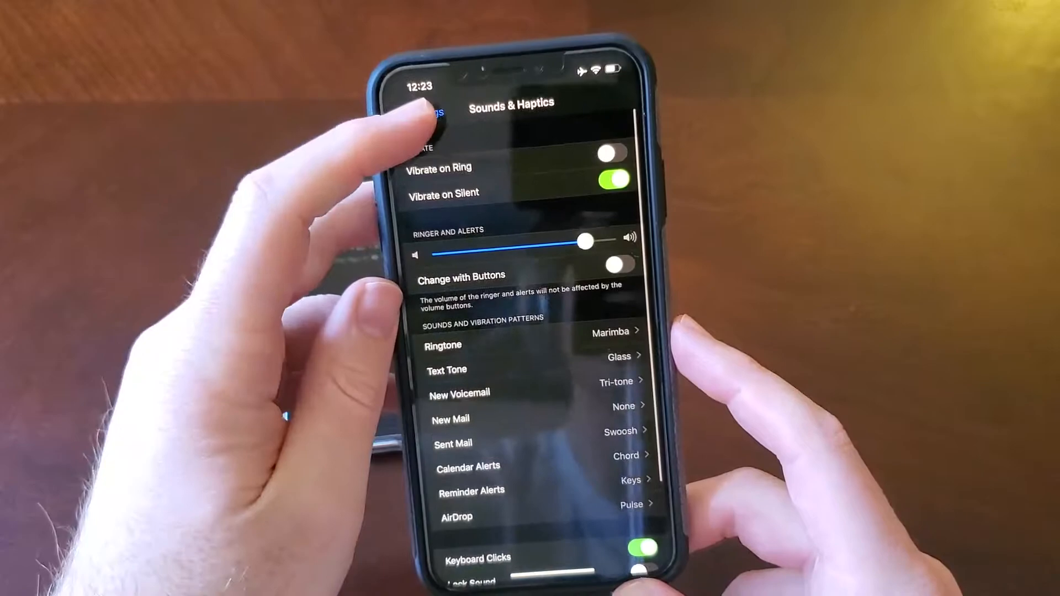
click(419, 111)
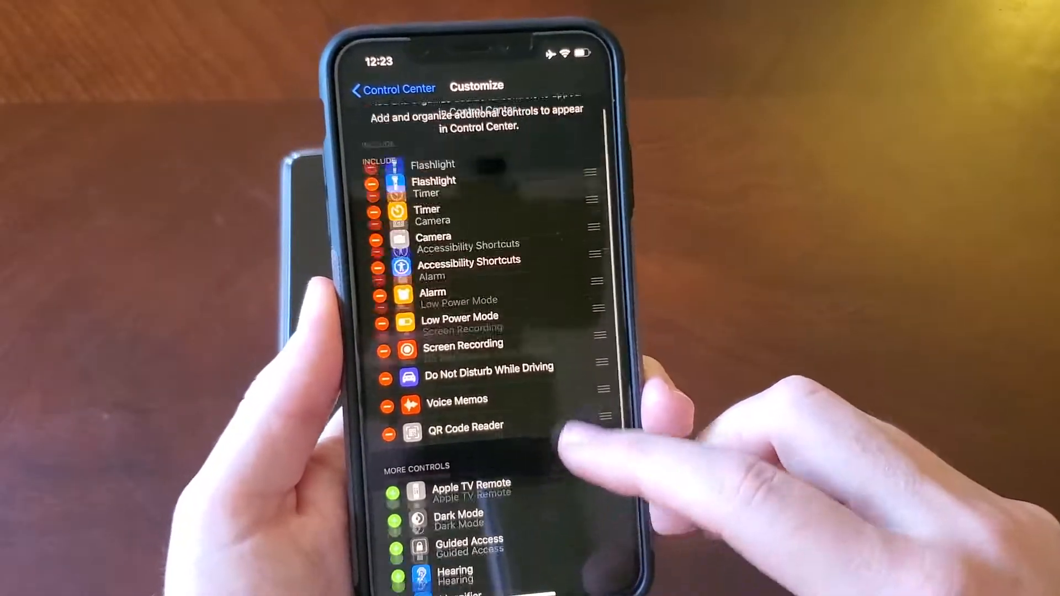
Step: Browse Included and More Controls (Dark Mode, Wallet), then leave Control Center customization
scroll(up, 3)
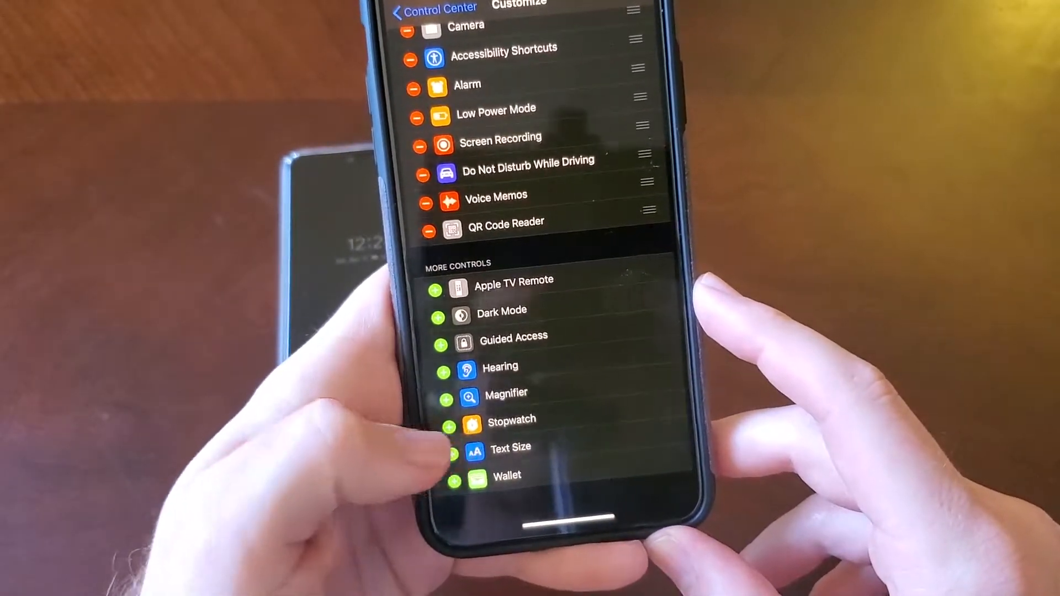
click(447, 424)
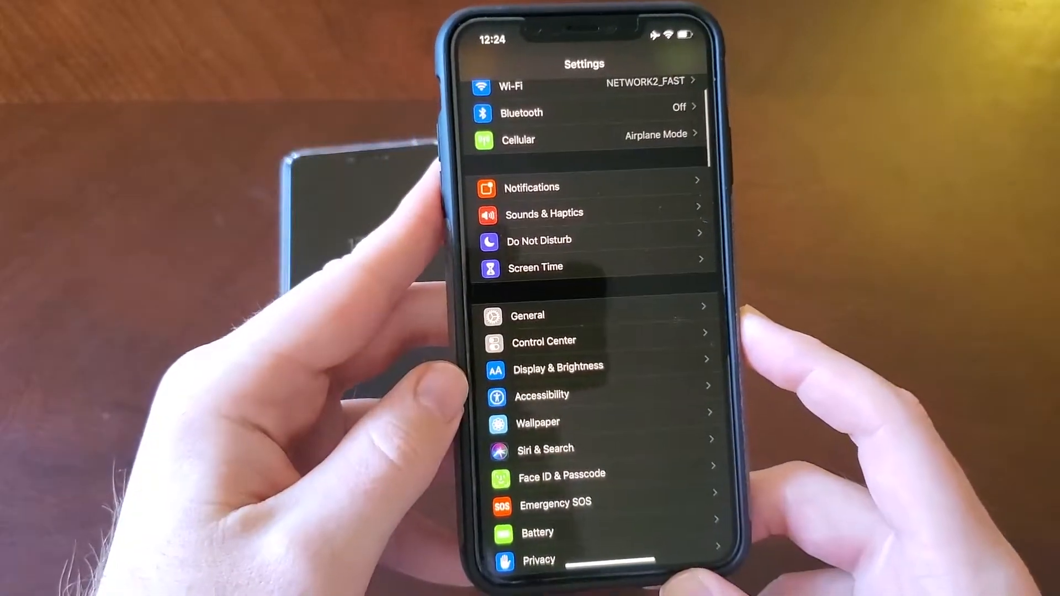
Step: Switch appearance to Light and back to Dark, then go to Display & Brightness
click(556, 366)
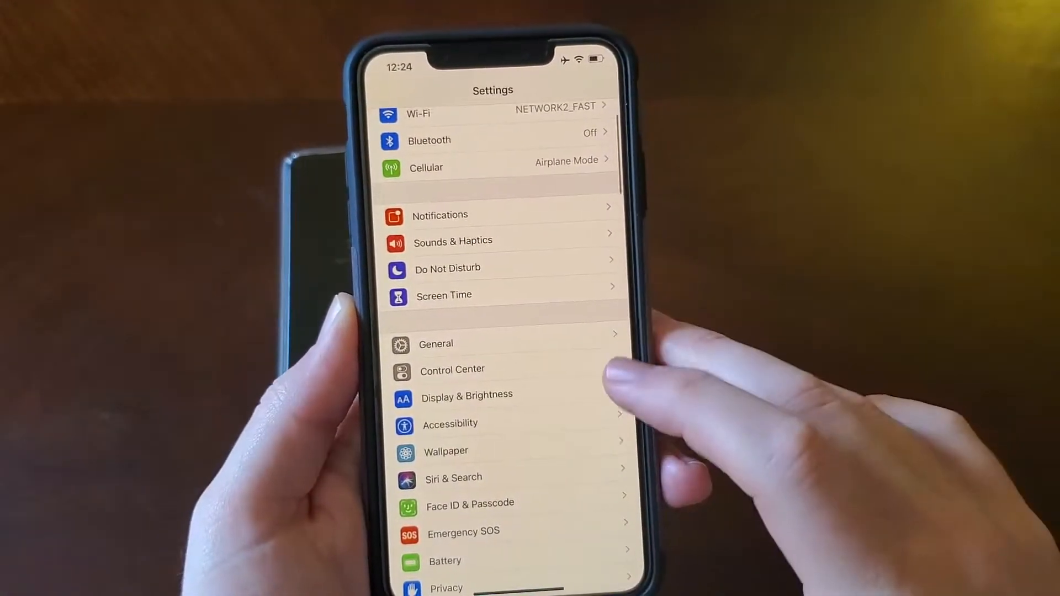
click(466, 395)
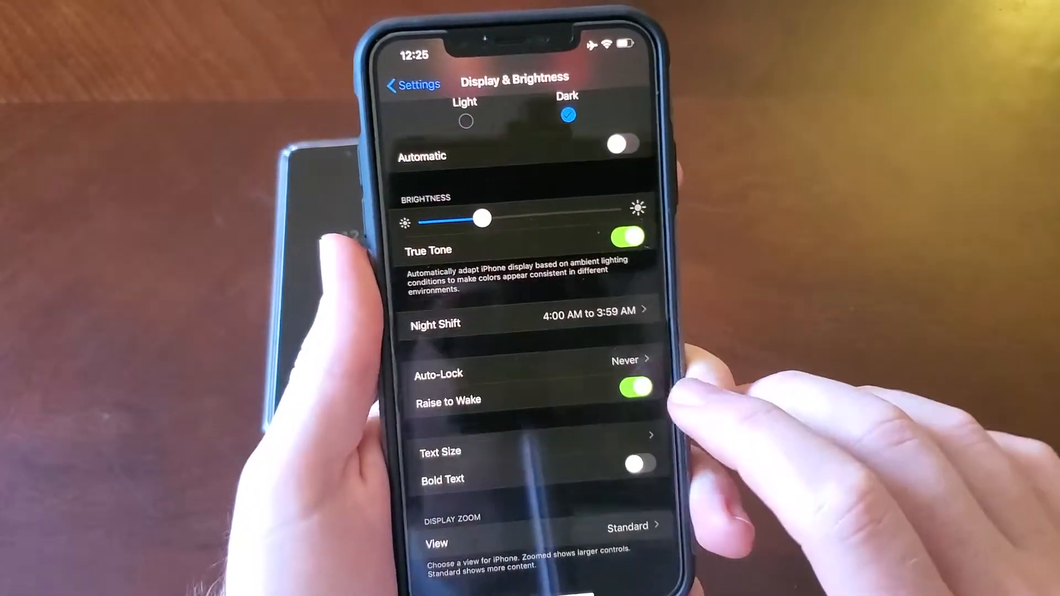
Step: Turn Raise to Wake off on Display & Brightness and return to the main Settings list
click(631, 387)
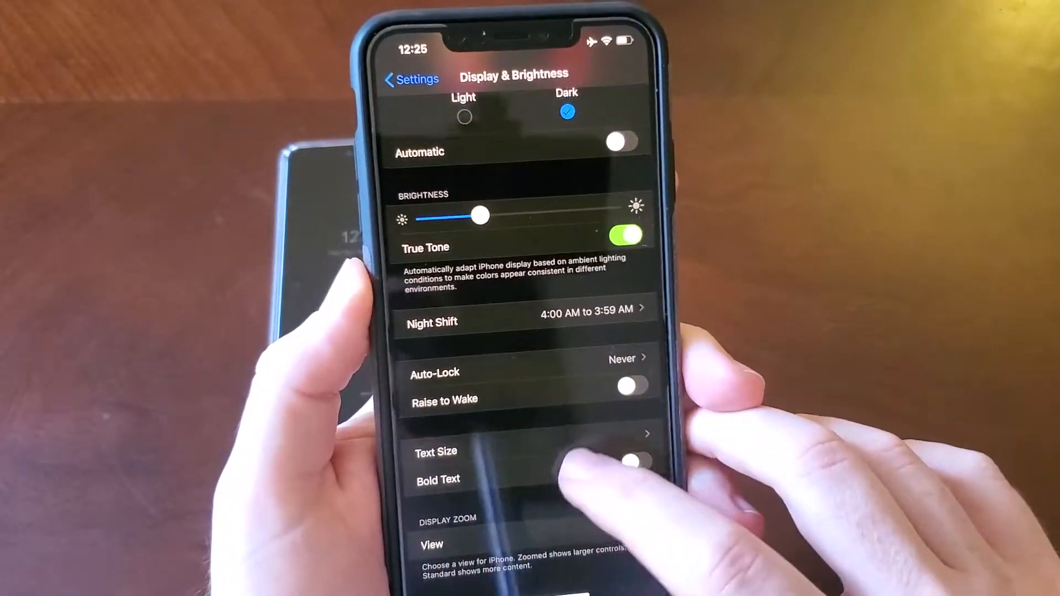
scroll(down, 3)
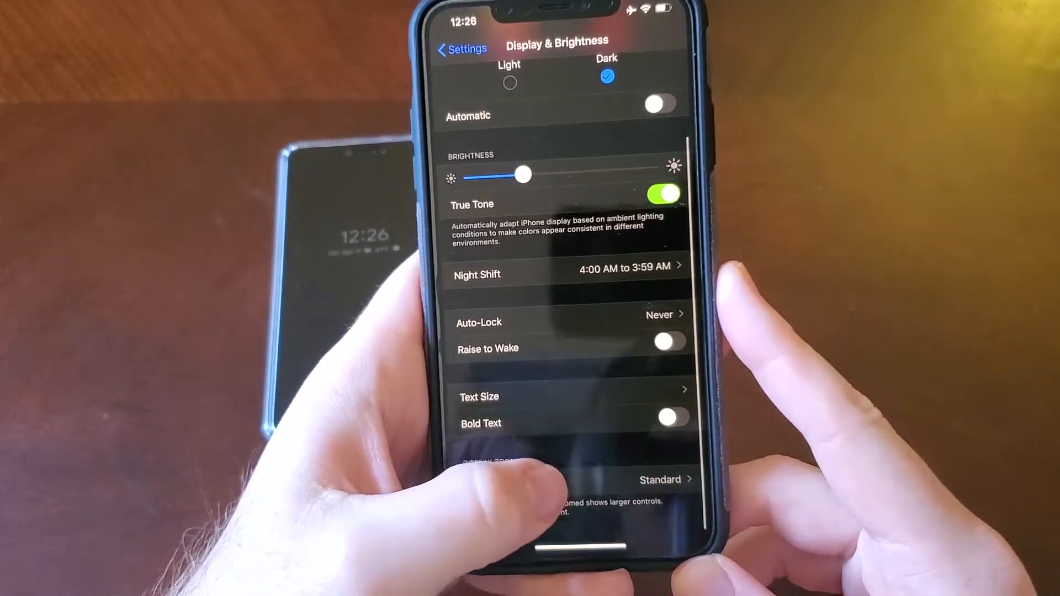
click(660, 479)
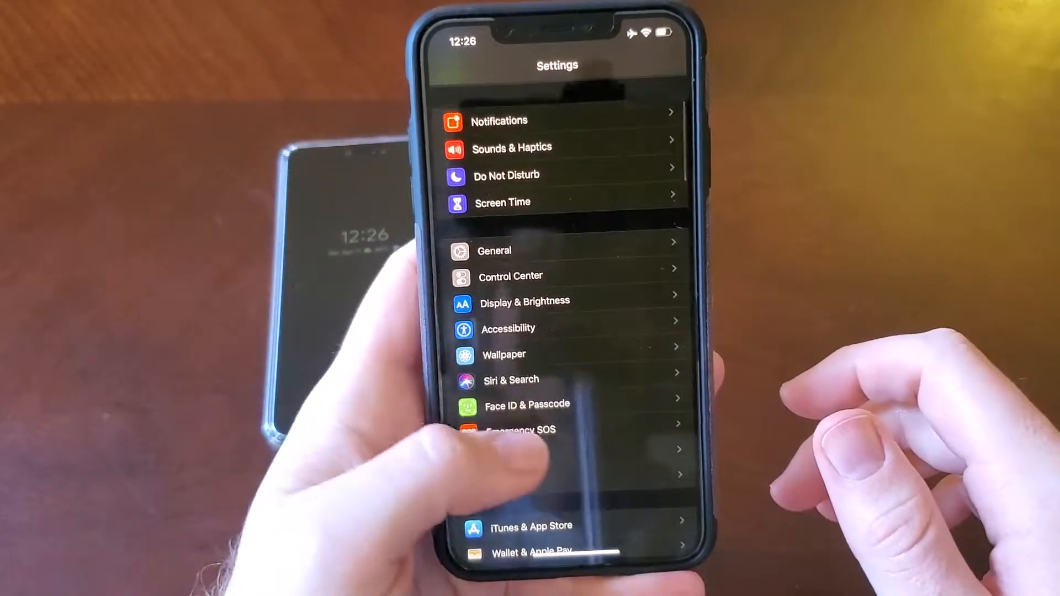
Step: Enter Accessibility and browse through its list of options
click(523, 301)
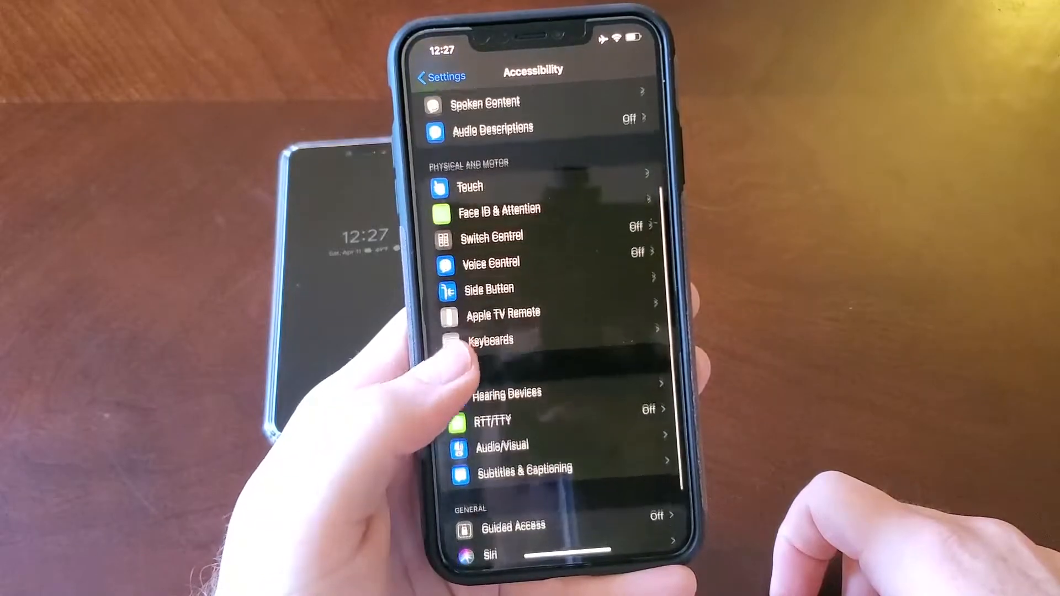
scroll(up, 3)
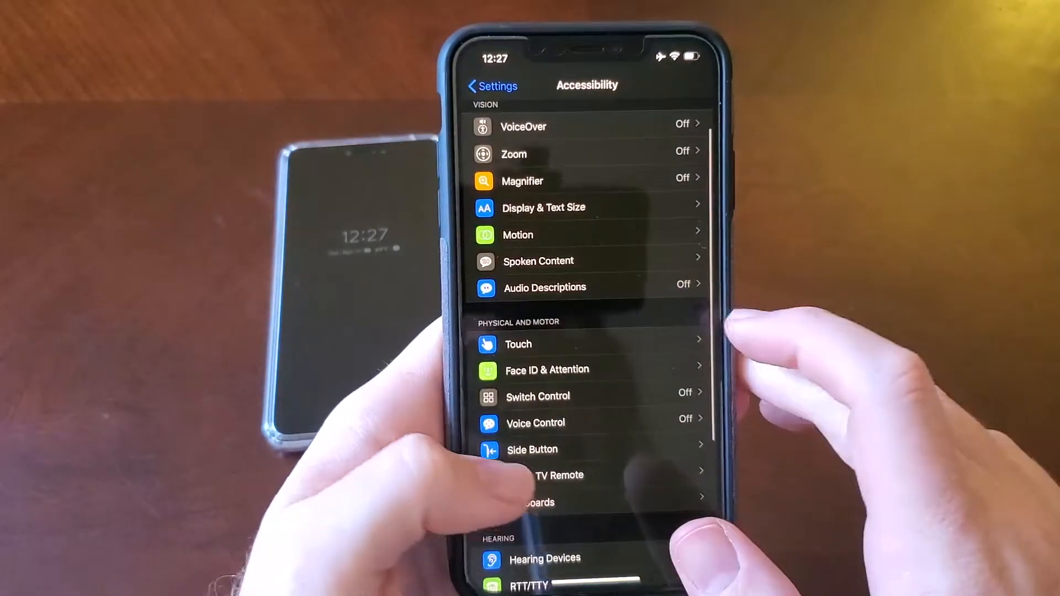
click(518, 345)
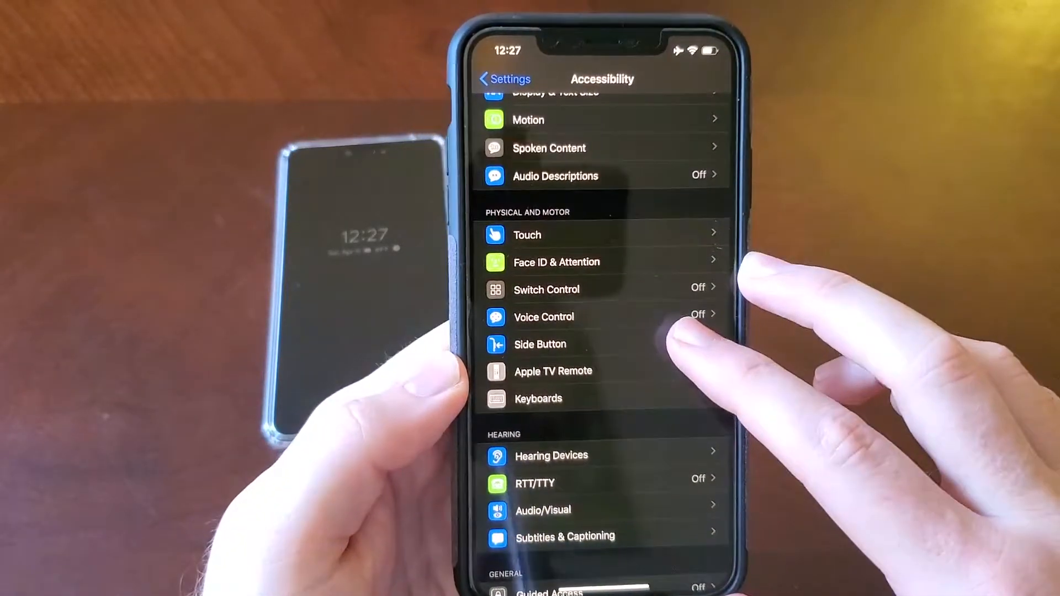
click(539, 344)
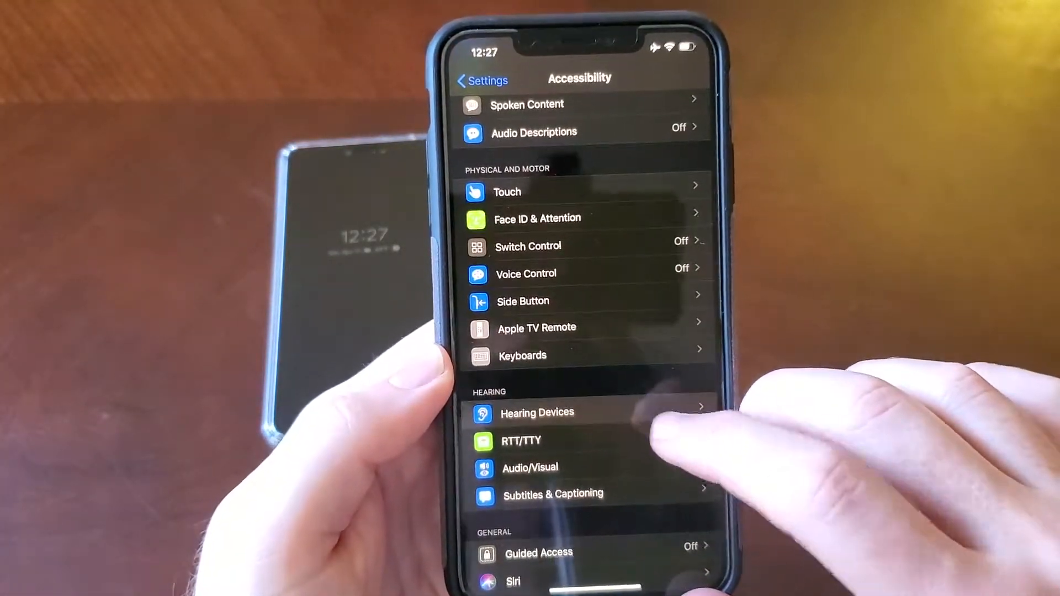
Step: Reach Subtitles & Captioning, showing Closed Captions + SDH switched on
click(536, 411)
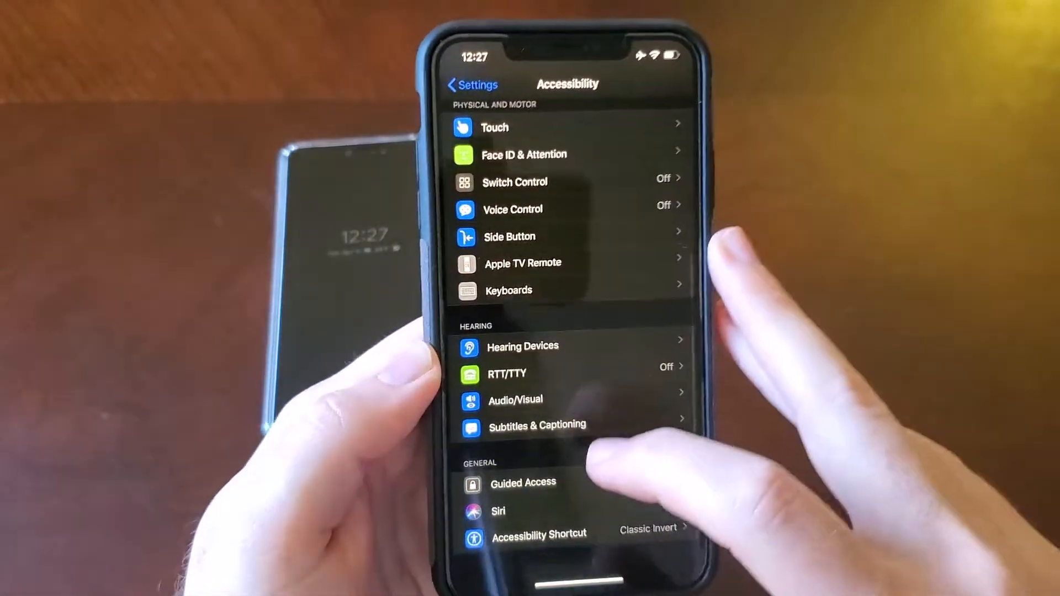
click(536, 424)
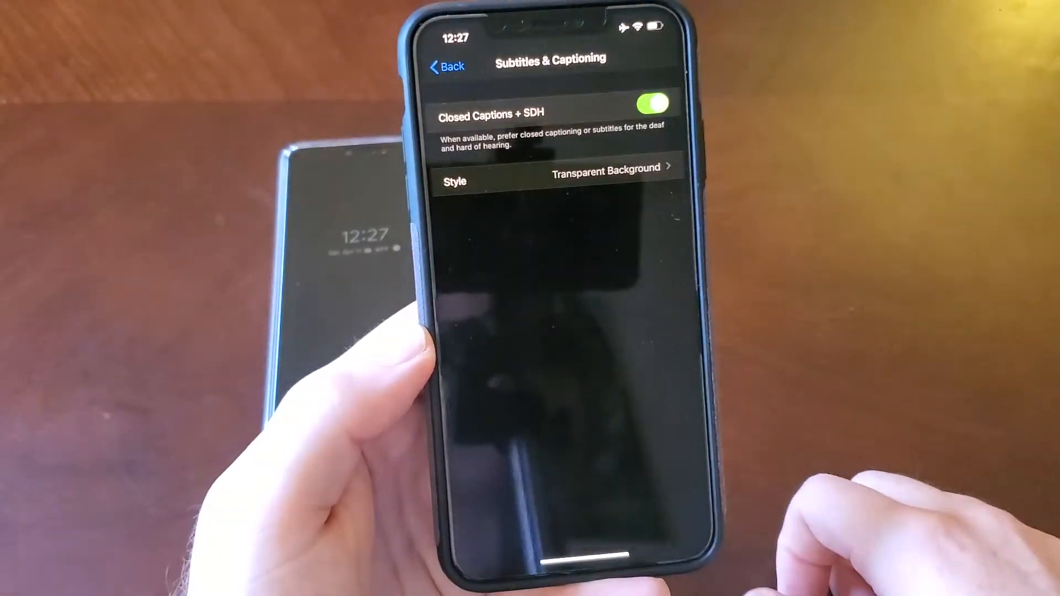
Step: Leave Subtitles & Captioning and return to the main Settings list
click(446, 67)
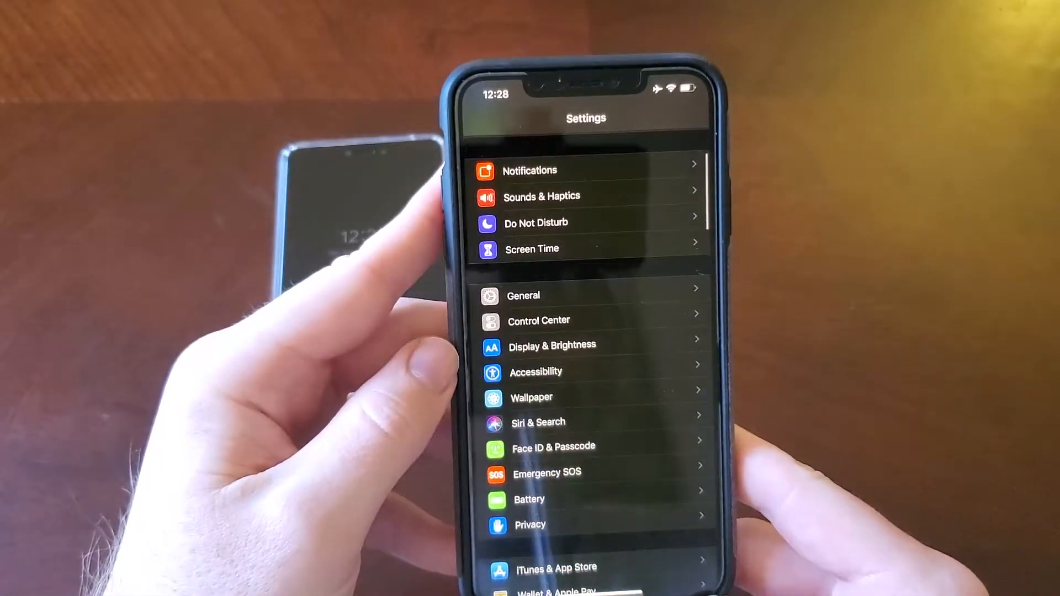
scroll(down, 3)
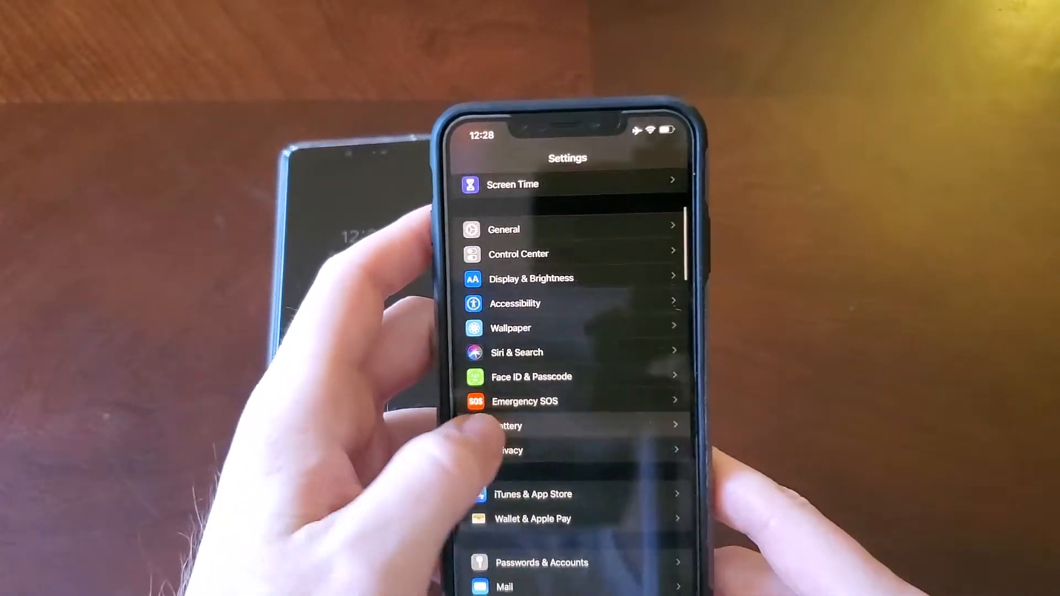
click(508, 426)
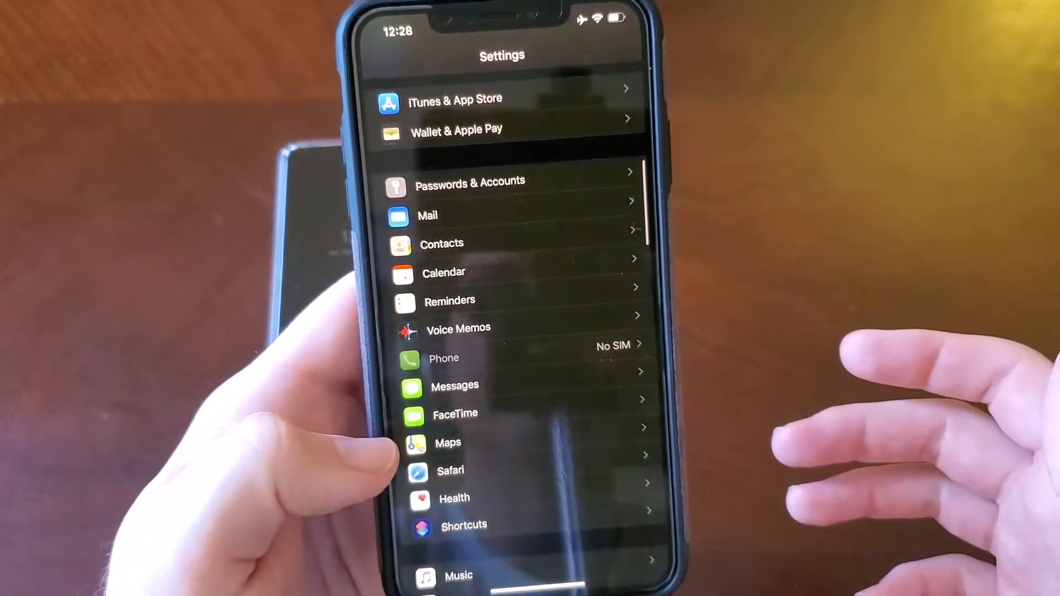
scroll(down, 3)
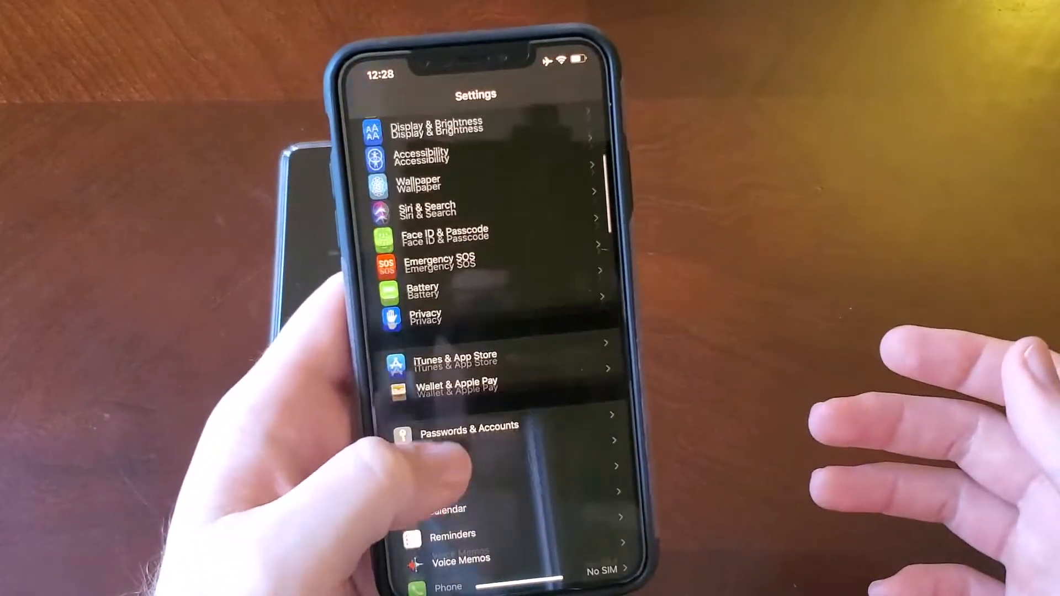